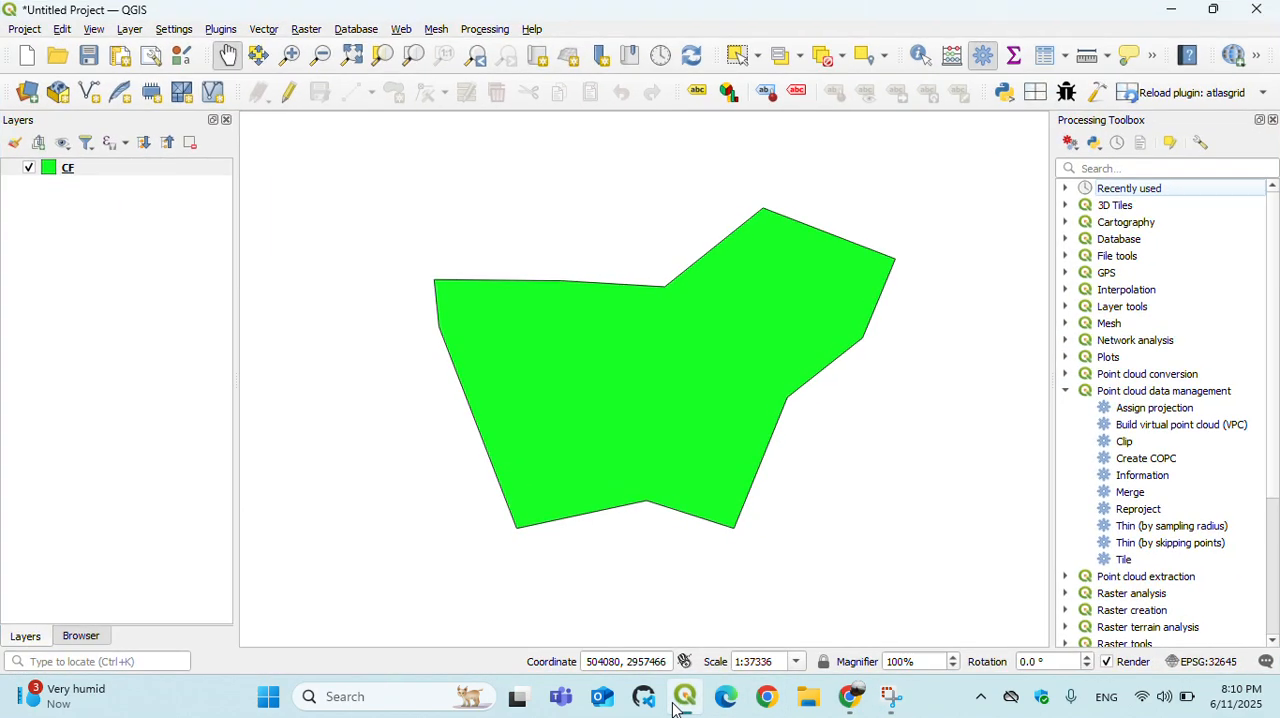
- With CF selected, reload the official plugin repository from the plugin manager settings
{"action": "left_click", "coordinate": [68, 168]}
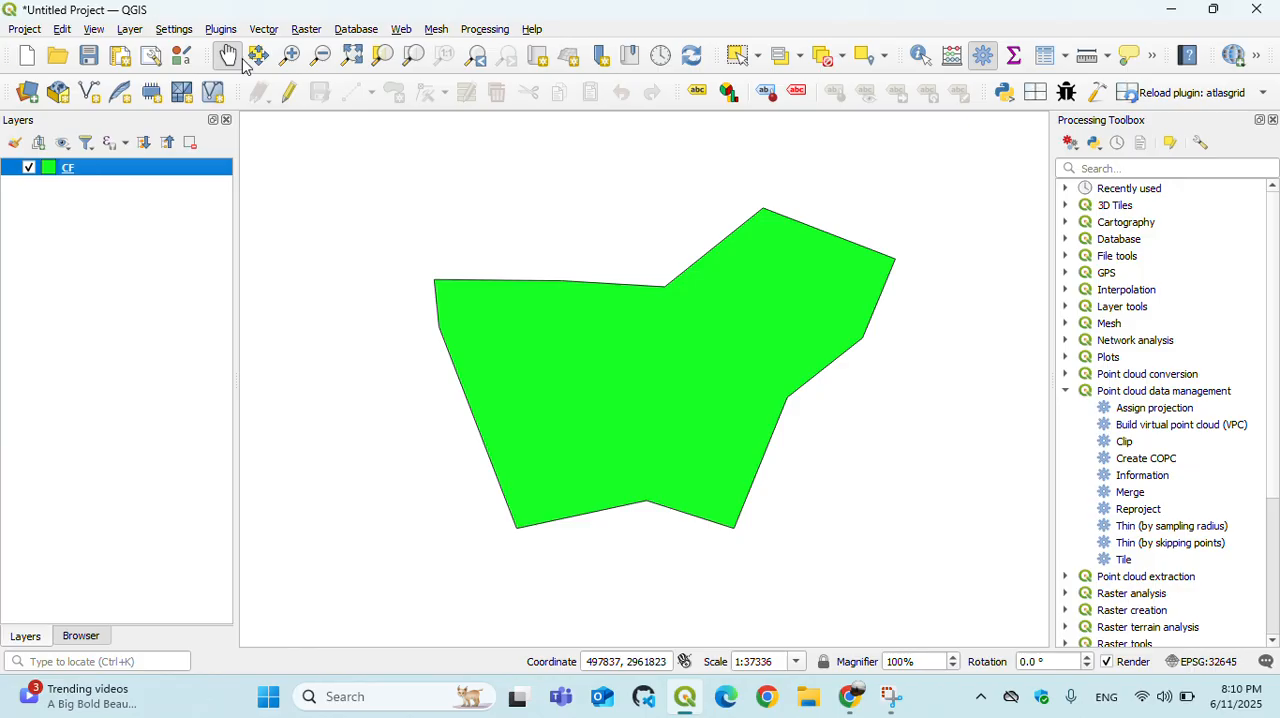
{"action": "left_click", "coordinate": [220, 28]}
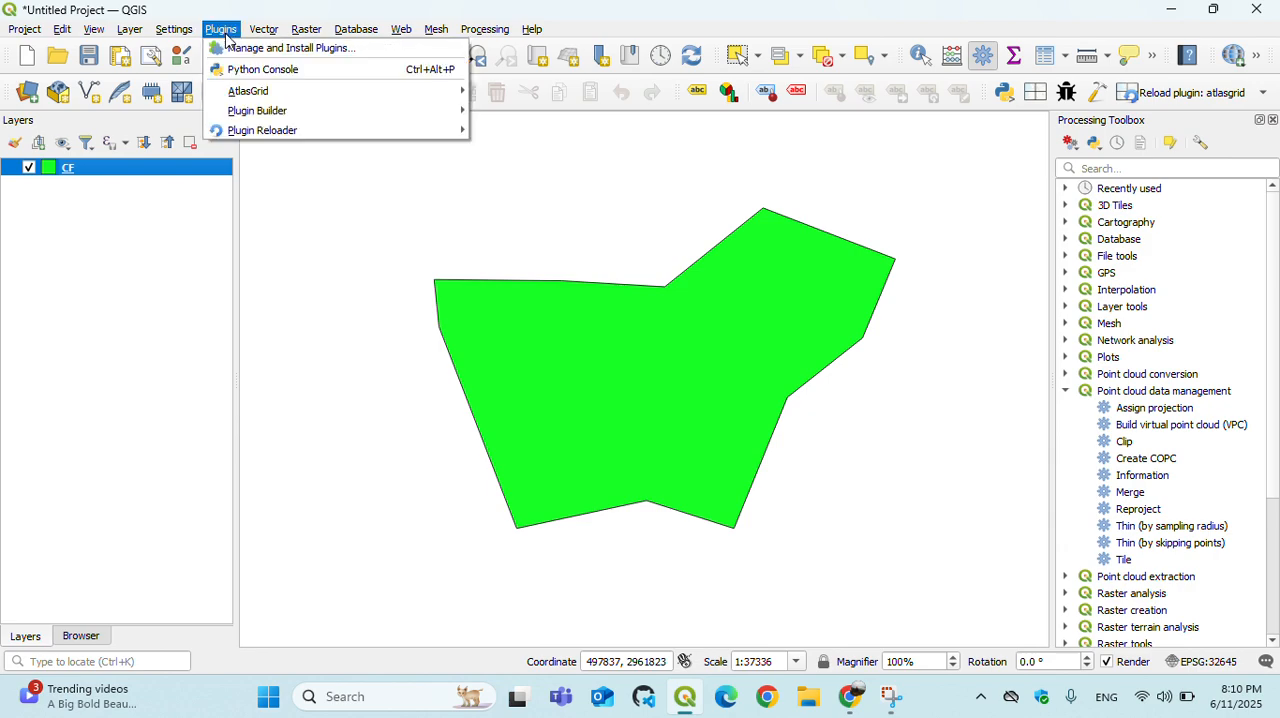
{"action": "left_click", "coordinate": [296, 44]}
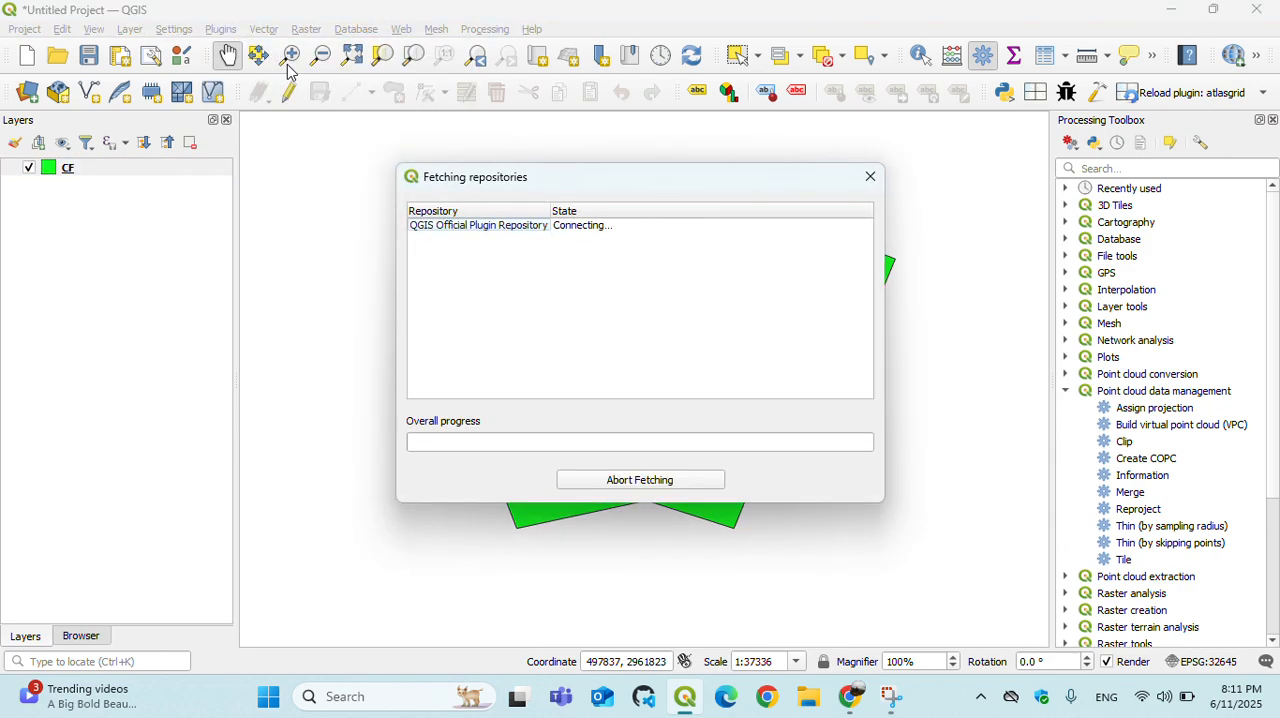
{"action": "mouse_move", "coordinate": [716, 476]}
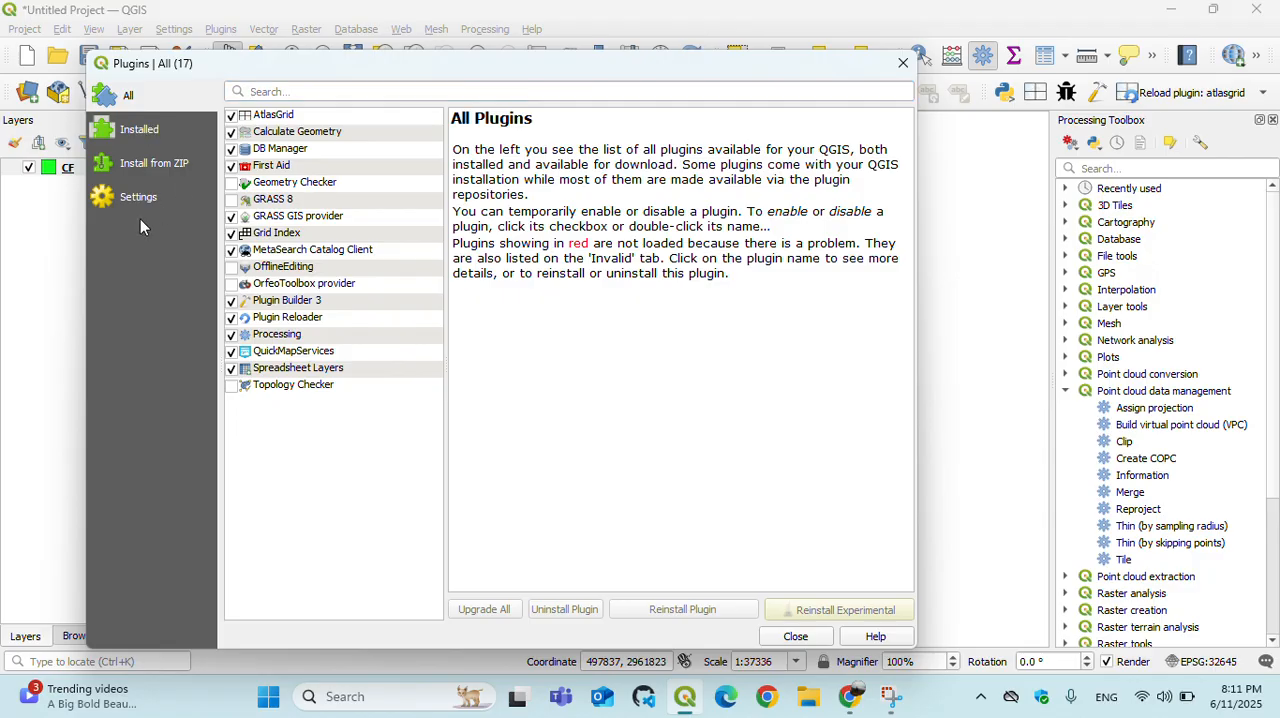
{"action": "left_click", "coordinate": [138, 196]}
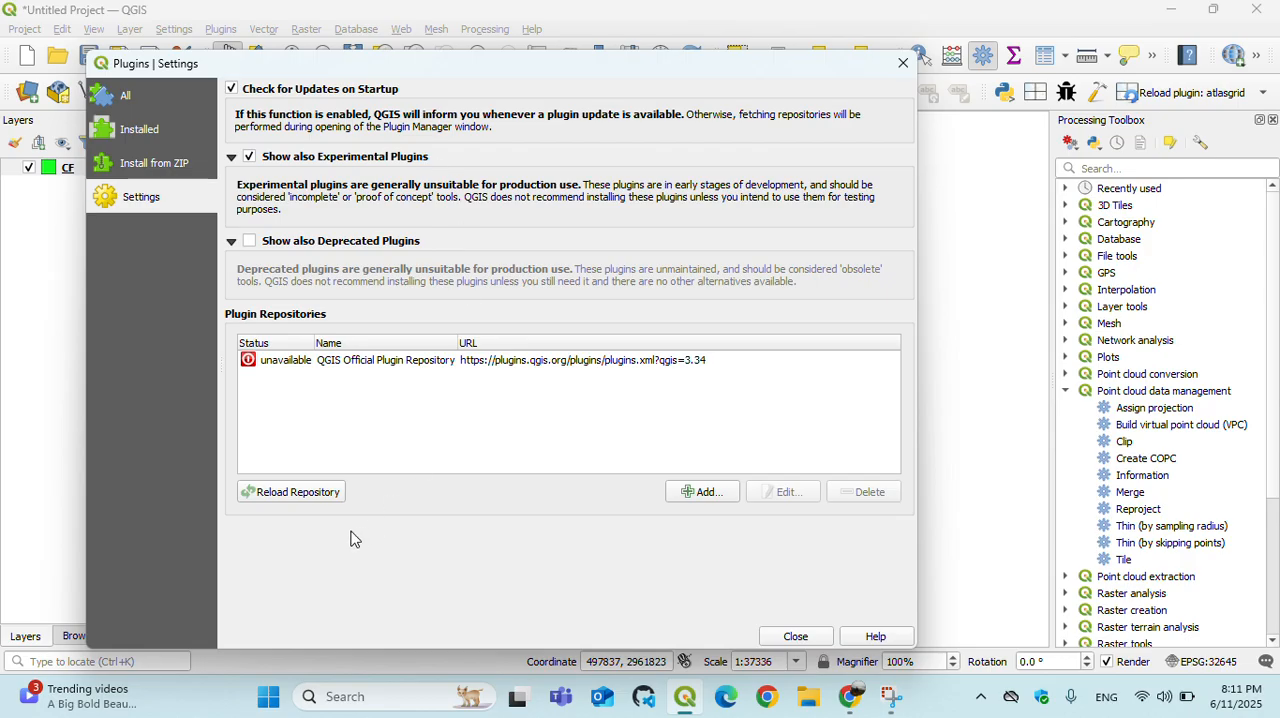
{"action": "mouse_move", "coordinate": [350, 496]}
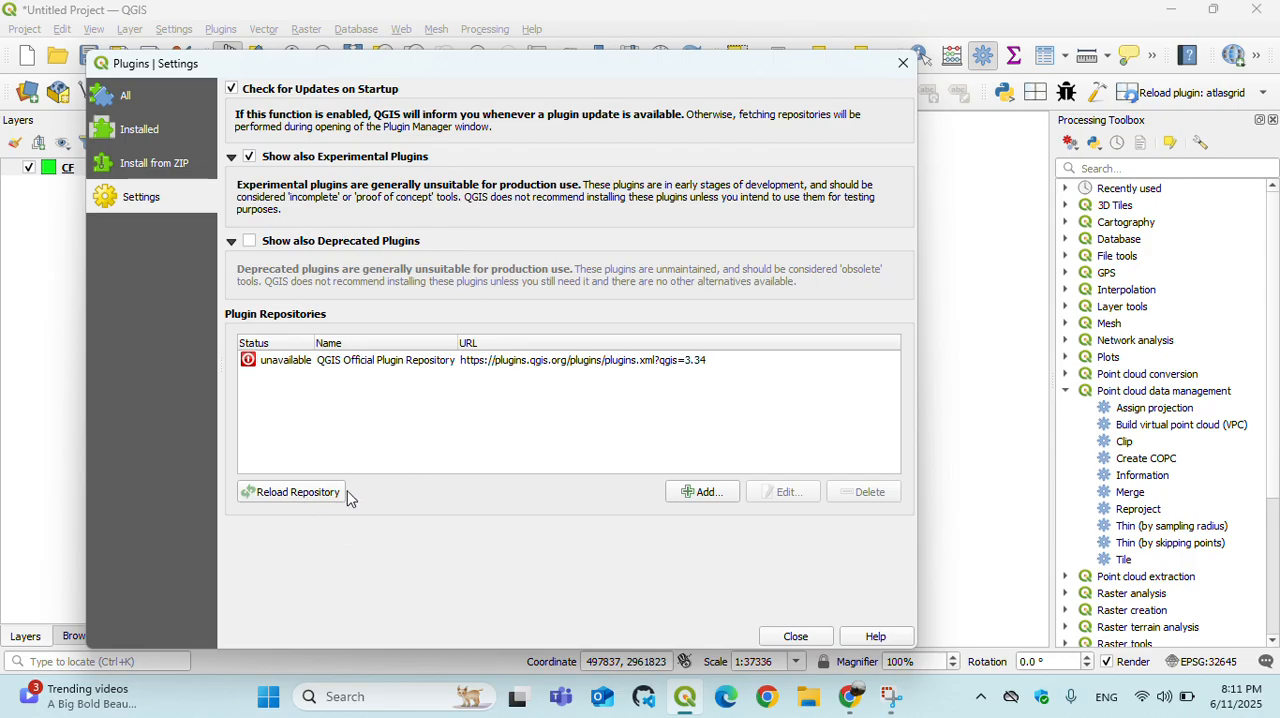
{"action": "left_click", "coordinate": [126, 96]}
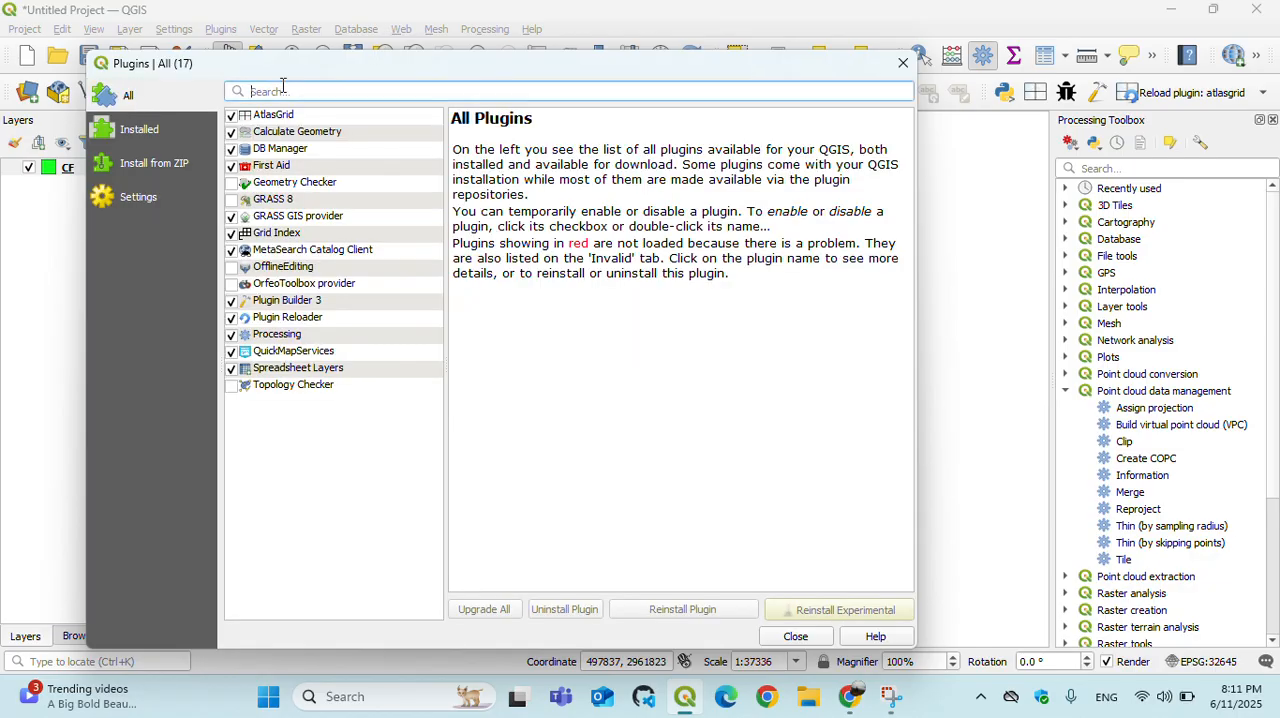
- Filter plugins by 'Gri', view Grid Index, and reload the repository again
{"action": "type", "text": "Gri"}
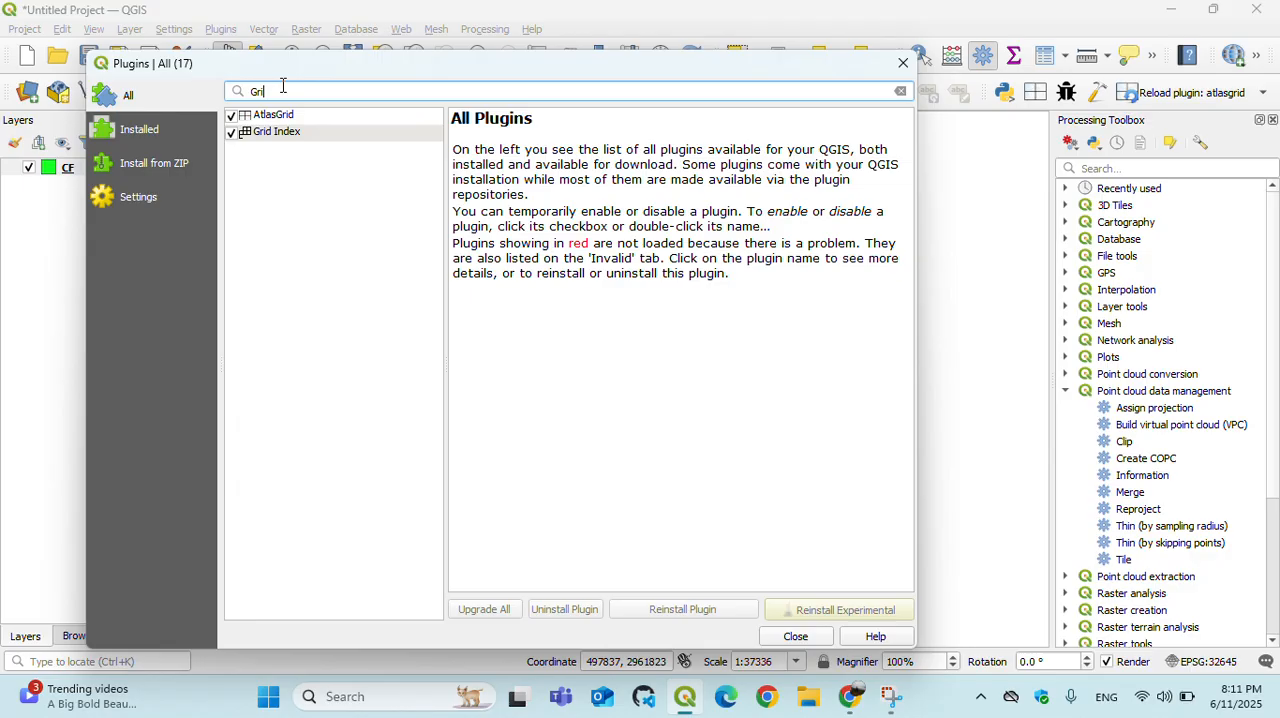
{"action": "left_click", "coordinate": [276, 132]}
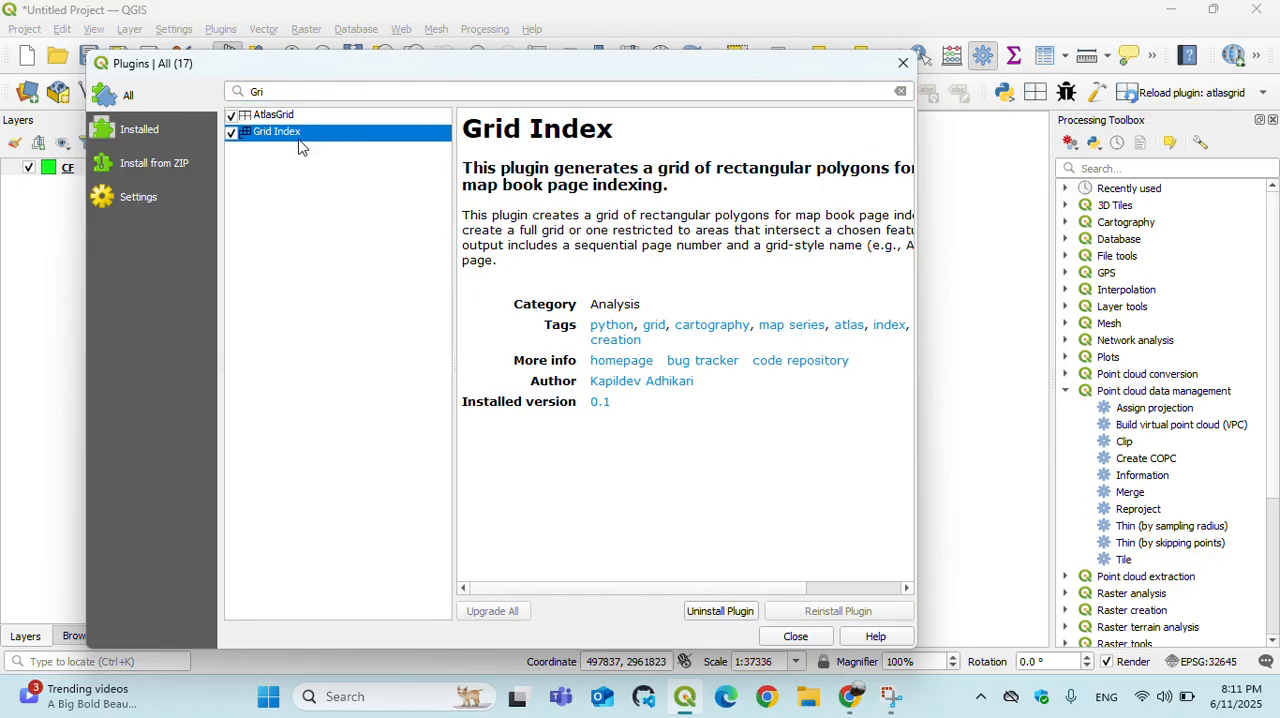
{"action": "left_click", "coordinate": [138, 196]}
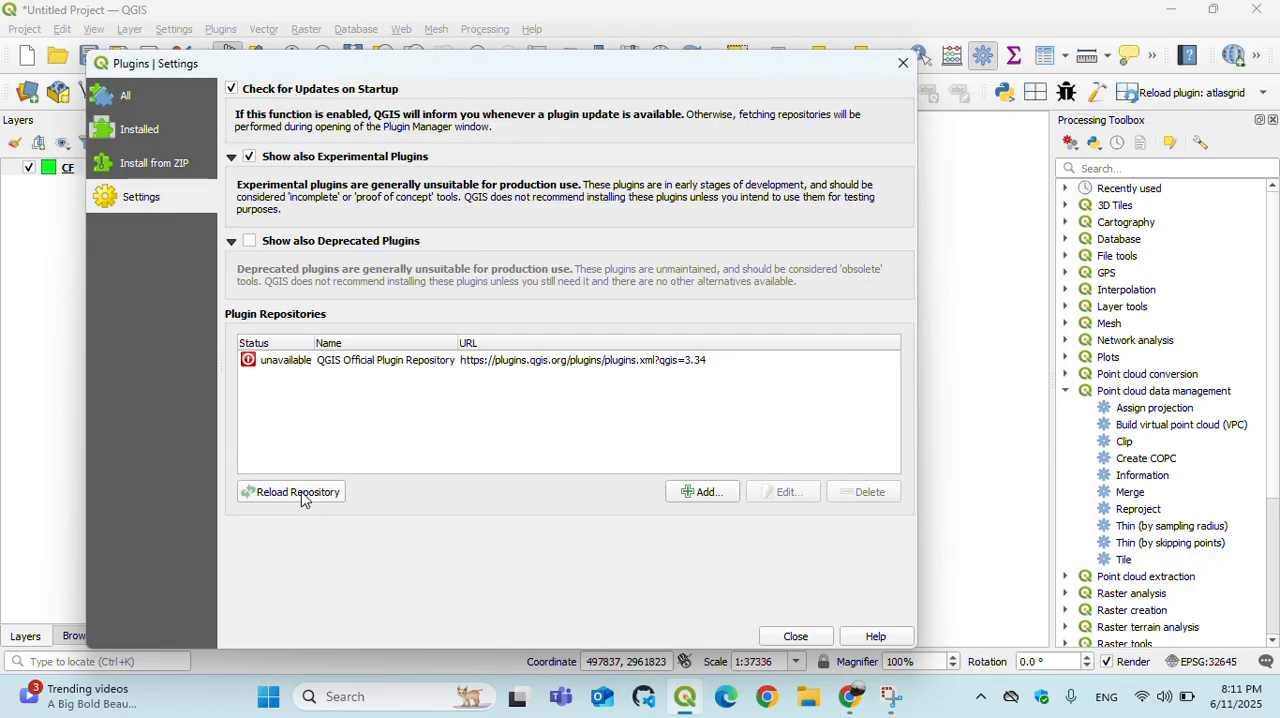
{"action": "left_click", "coordinate": [296, 492]}
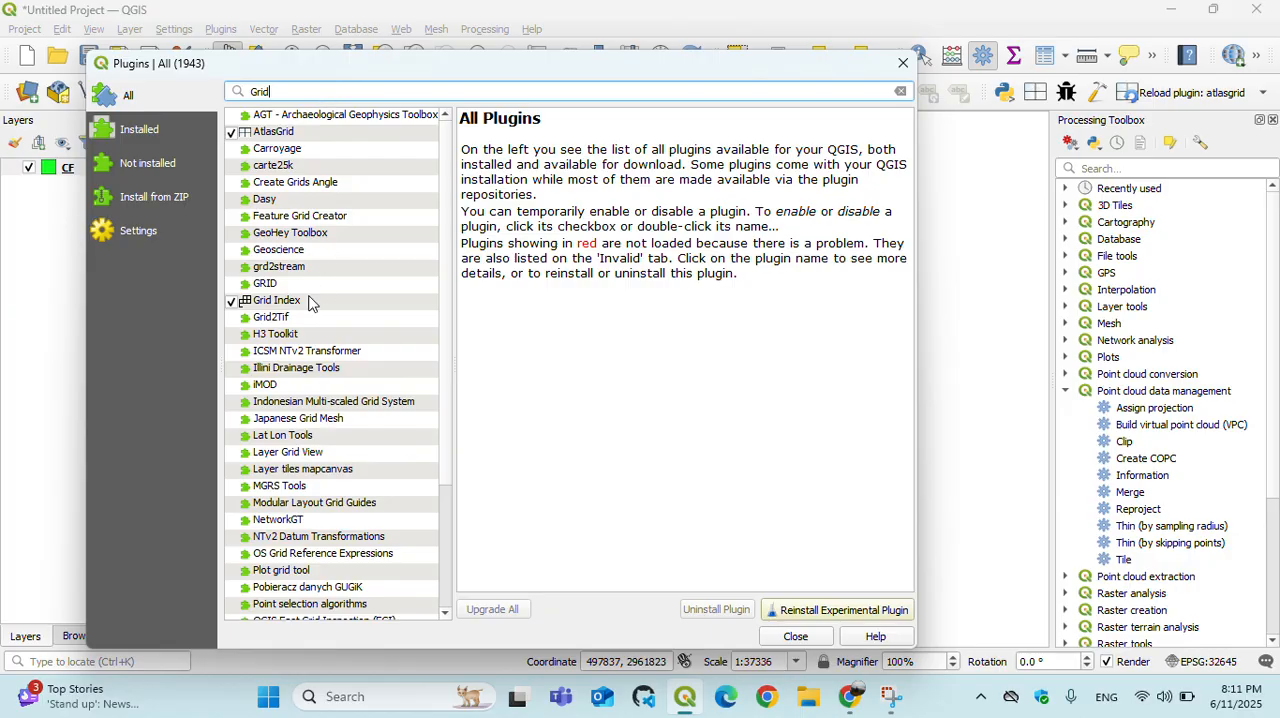
- Show the Grid Index plugin's full details with its available experimental version
{"action": "left_click", "coordinate": [276, 300]}
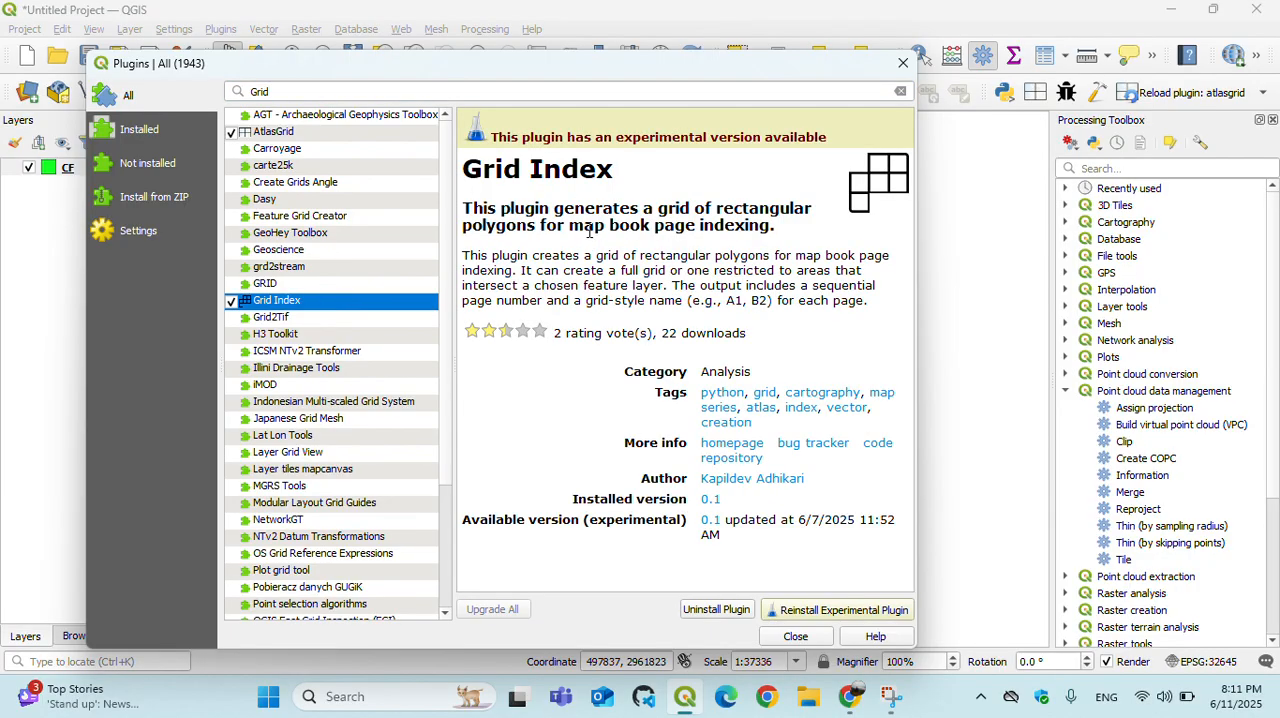
{"action": "mouse_move", "coordinate": [608, 212]}
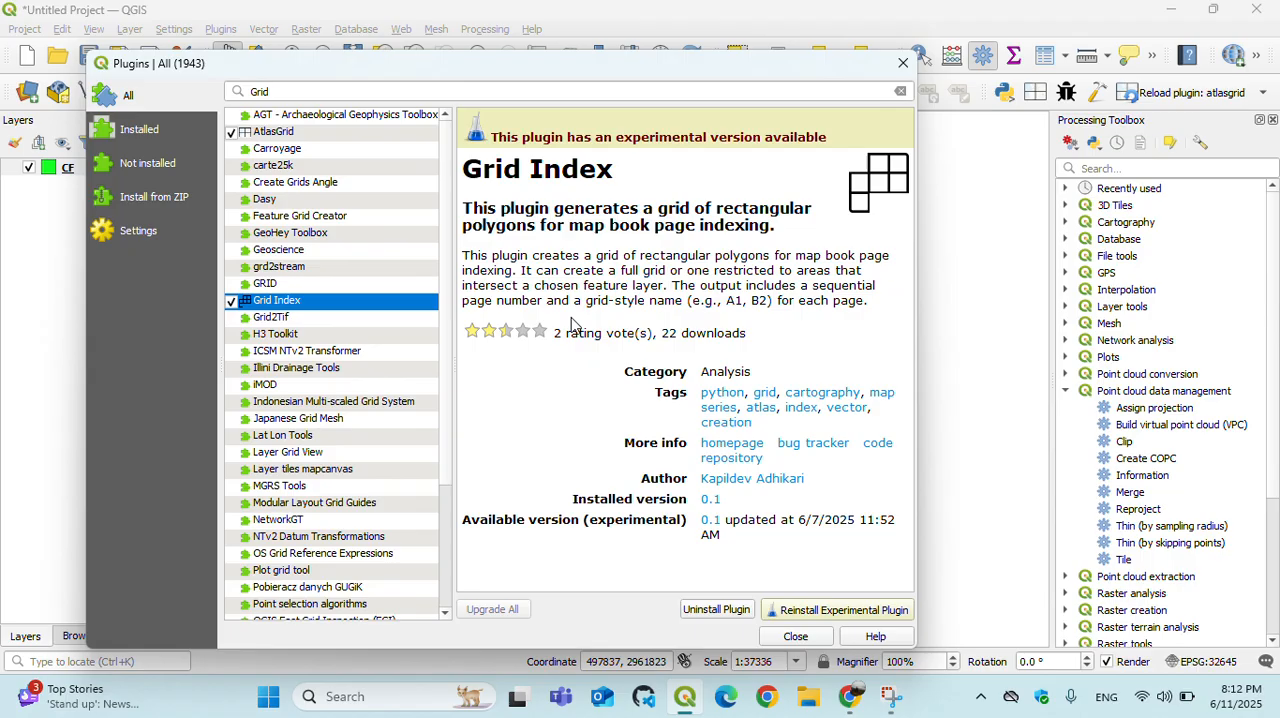
{"action": "mouse_move", "coordinate": [770, 336]}
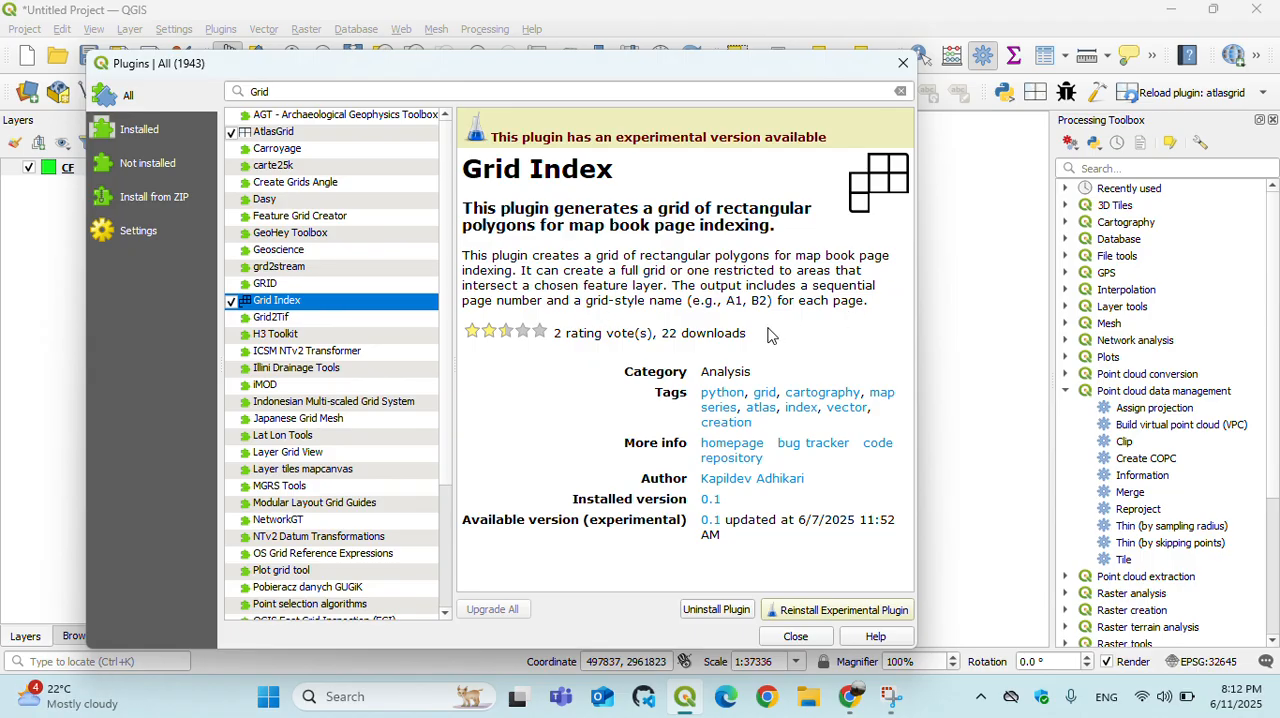
{"action": "mouse_move", "coordinate": [648, 304]}
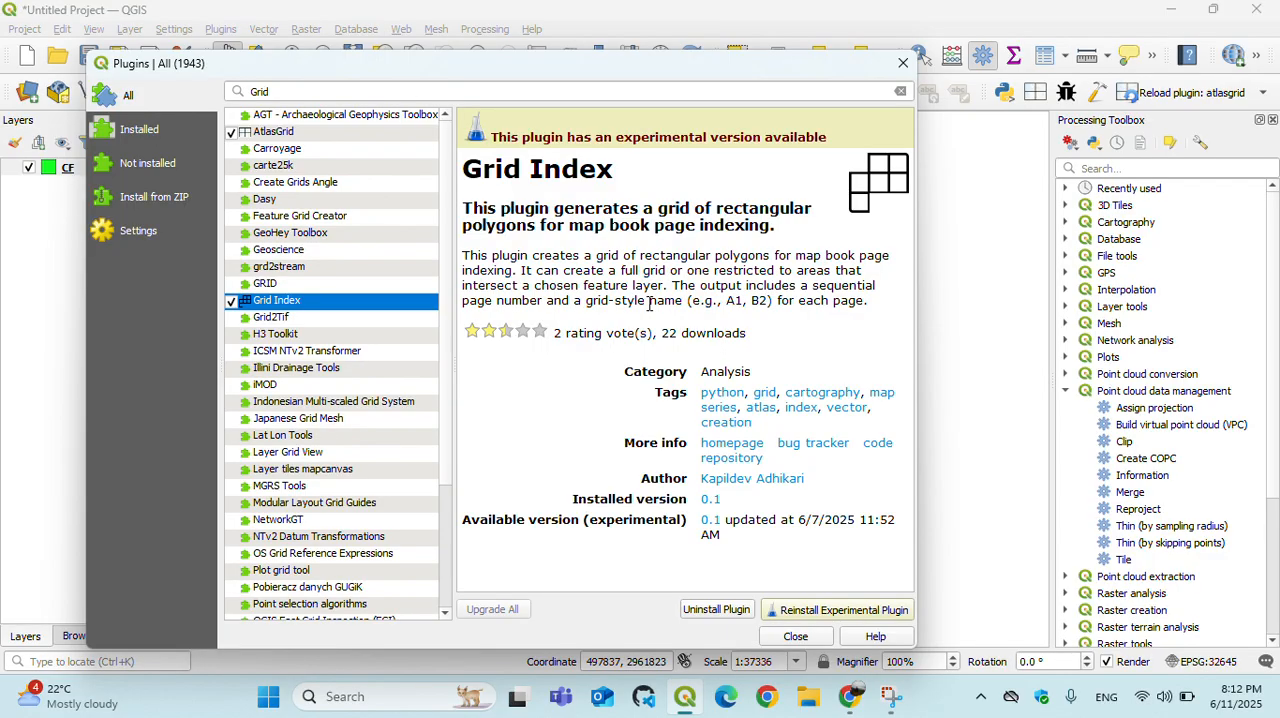
{"action": "mouse_move", "coordinate": [802, 328]}
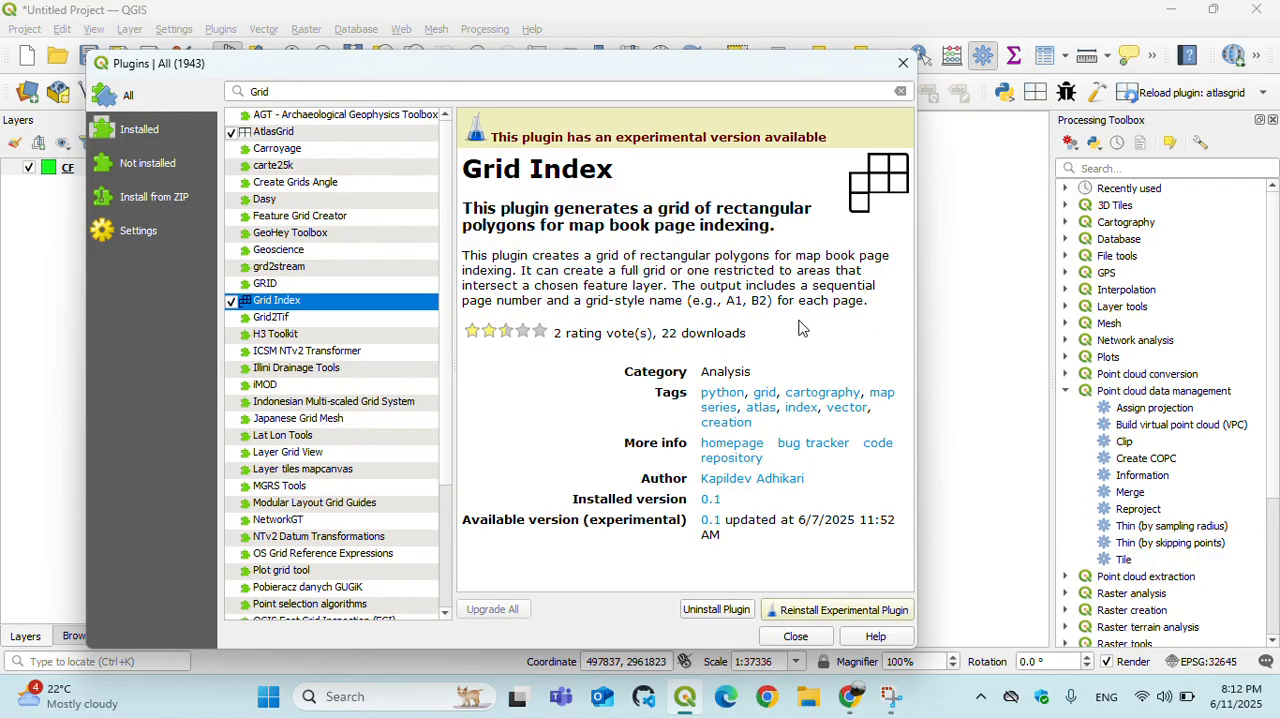
{"action": "mouse_move", "coordinate": [844, 300]}
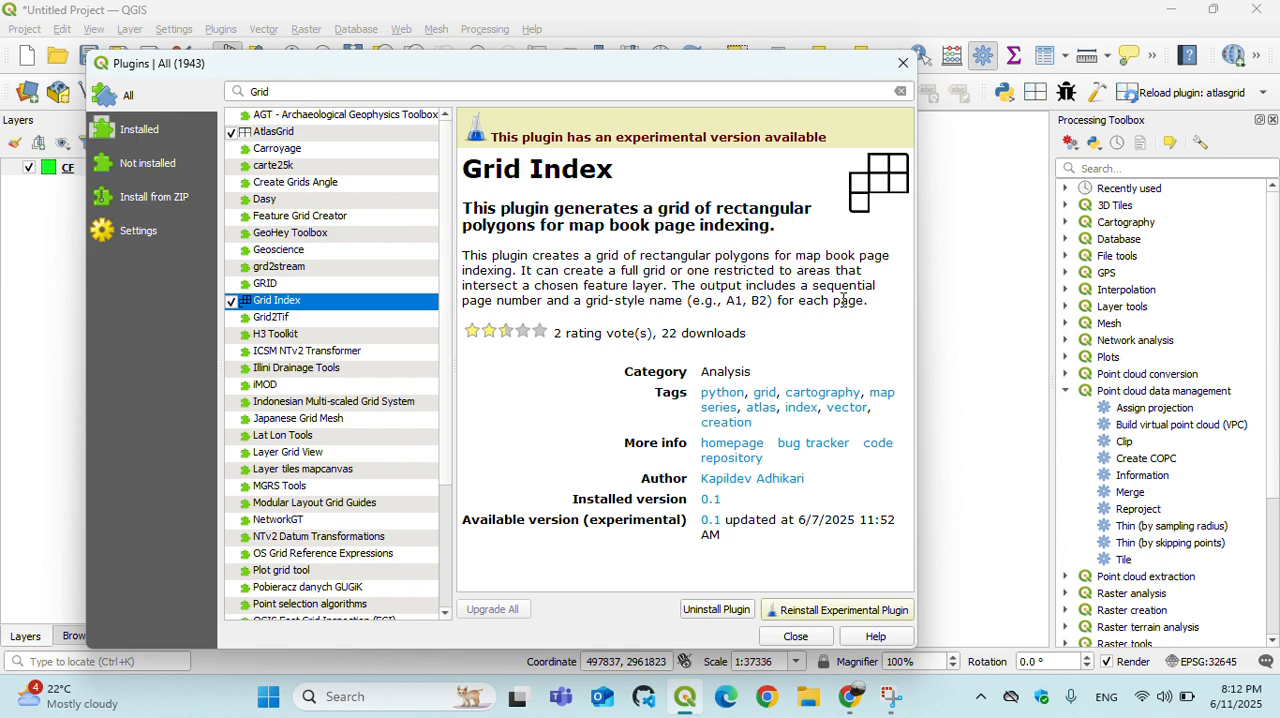
{"action": "mouse_move", "coordinate": [888, 170]}
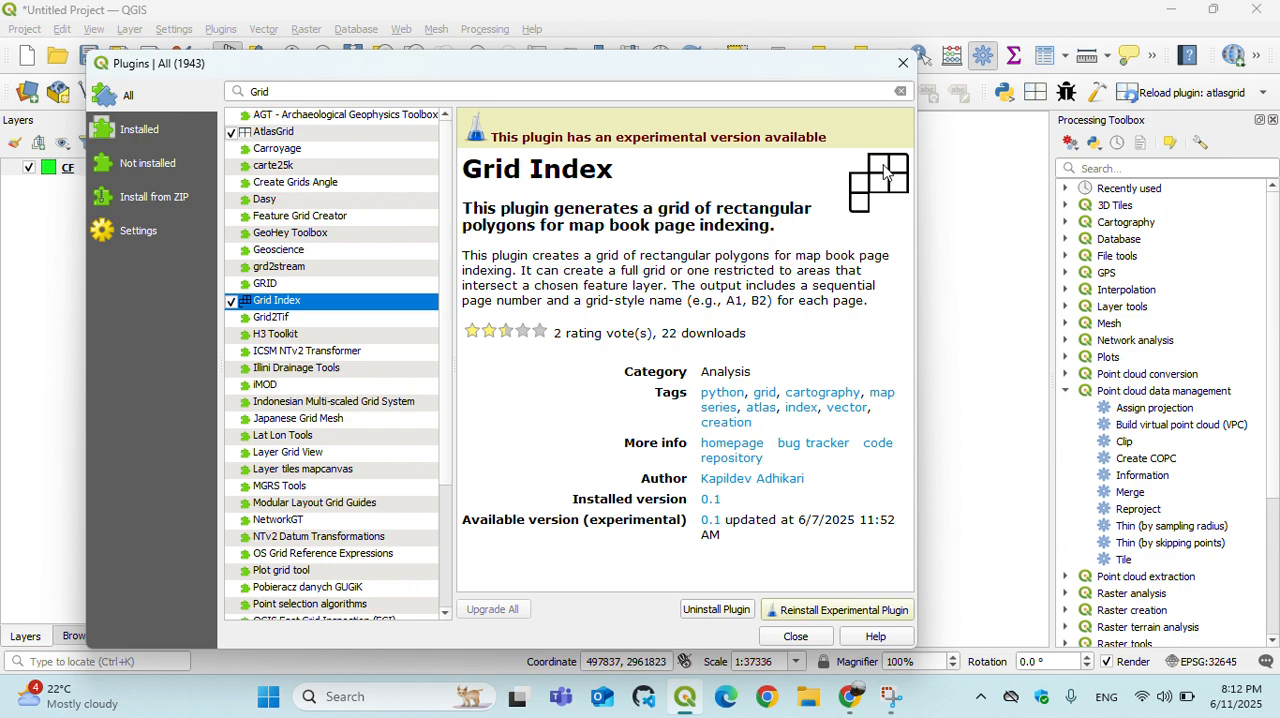
{"action": "mouse_move", "coordinate": [860, 208]}
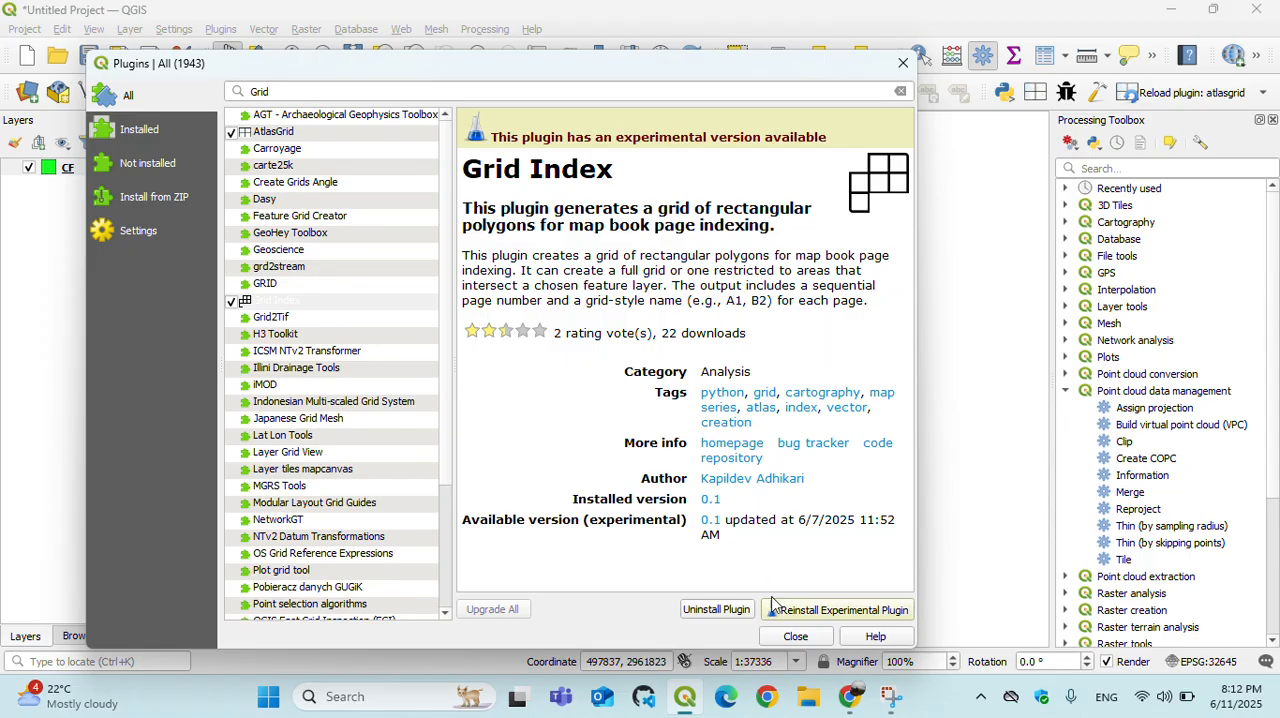
{"action": "mouse_move", "coordinate": [780, 582]}
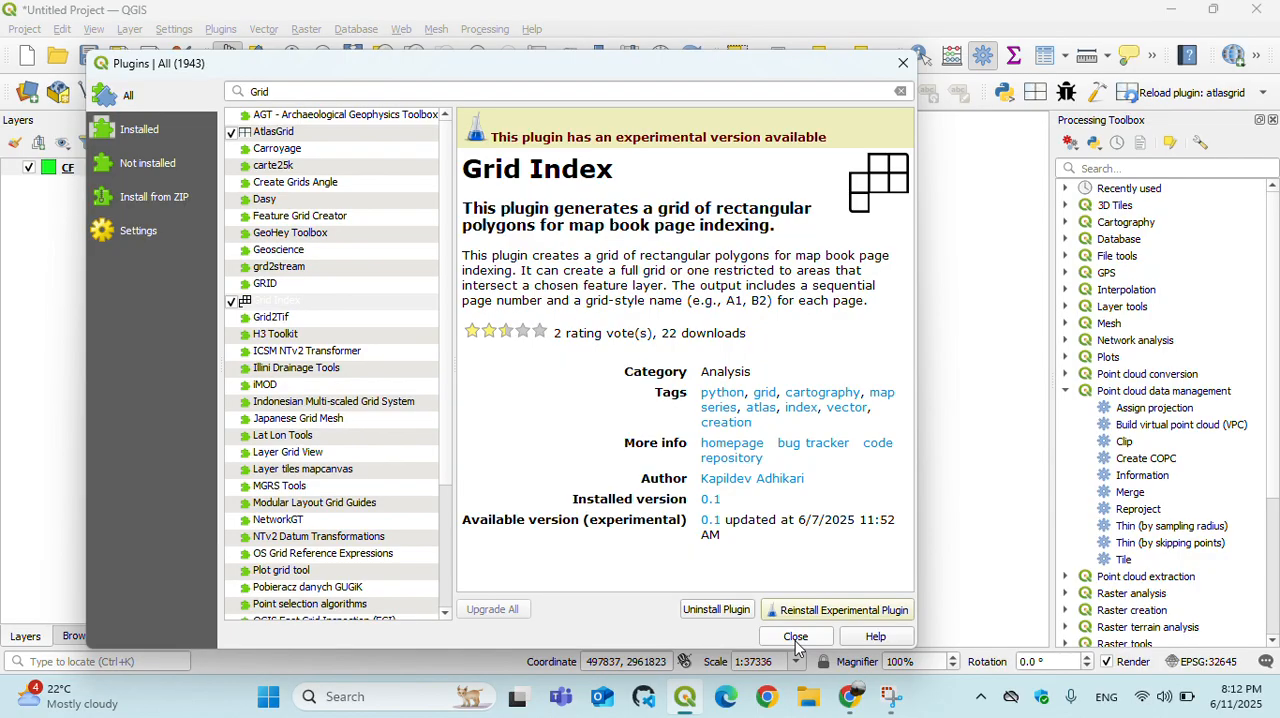
- Close the plugin manager and launch the Grid Index algorithm from the Processing Toolbox
{"action": "left_click", "coordinate": [796, 636]}
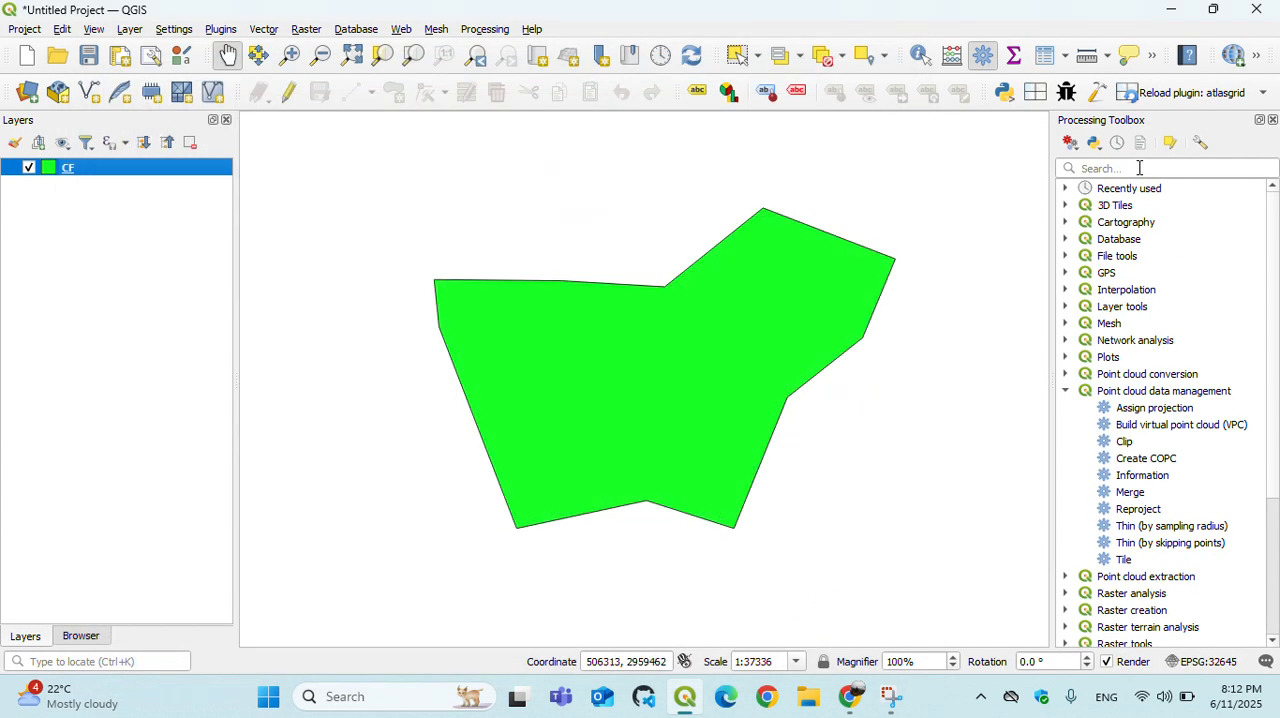
{"action": "left_click", "coordinate": [484, 28]}
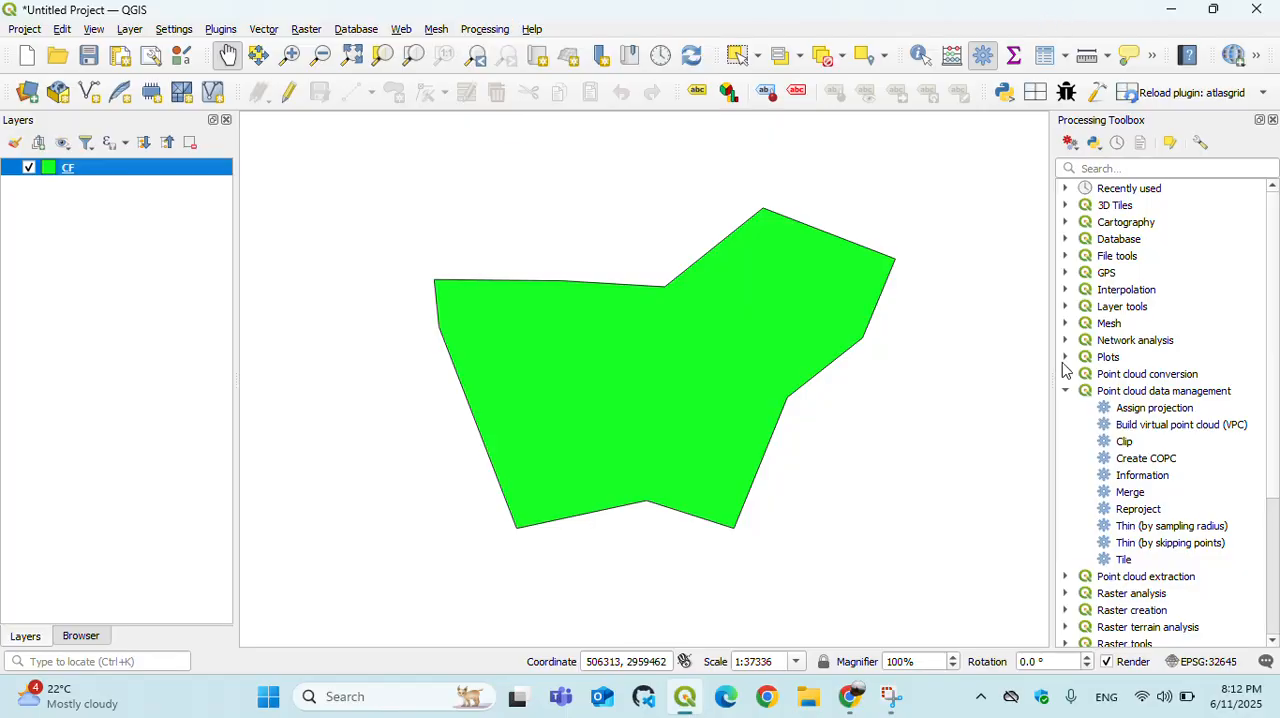
{"action": "left_click", "coordinate": [1064, 390]}
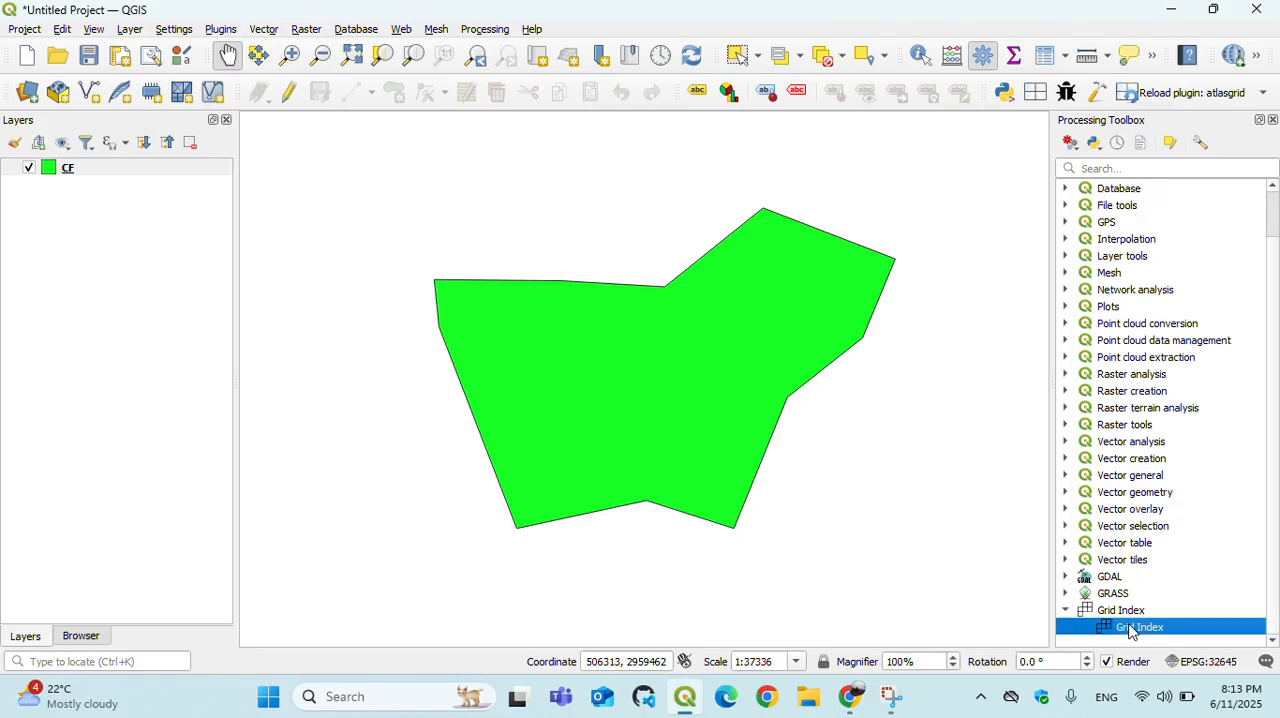
{"action": "double_click", "coordinate": [1140, 626]}
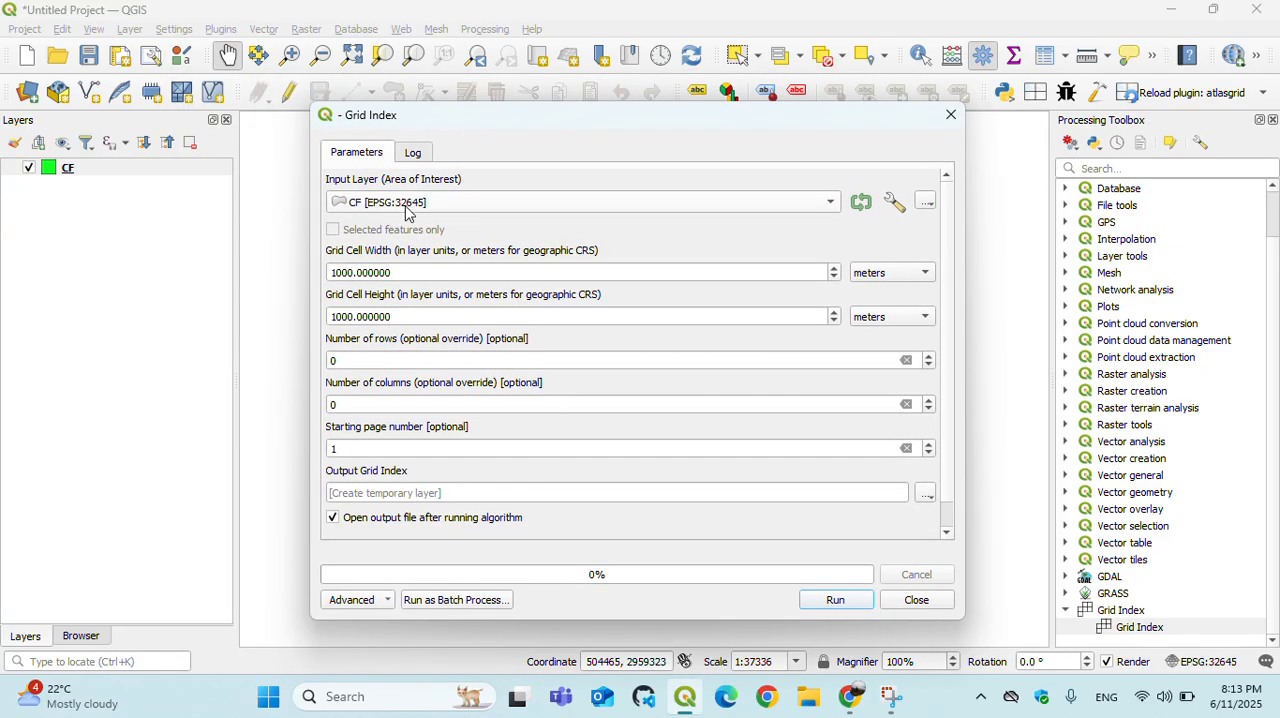
- Set the grid cell width and height to 250 meters
{"action": "left_click", "coordinate": [92, 168]}
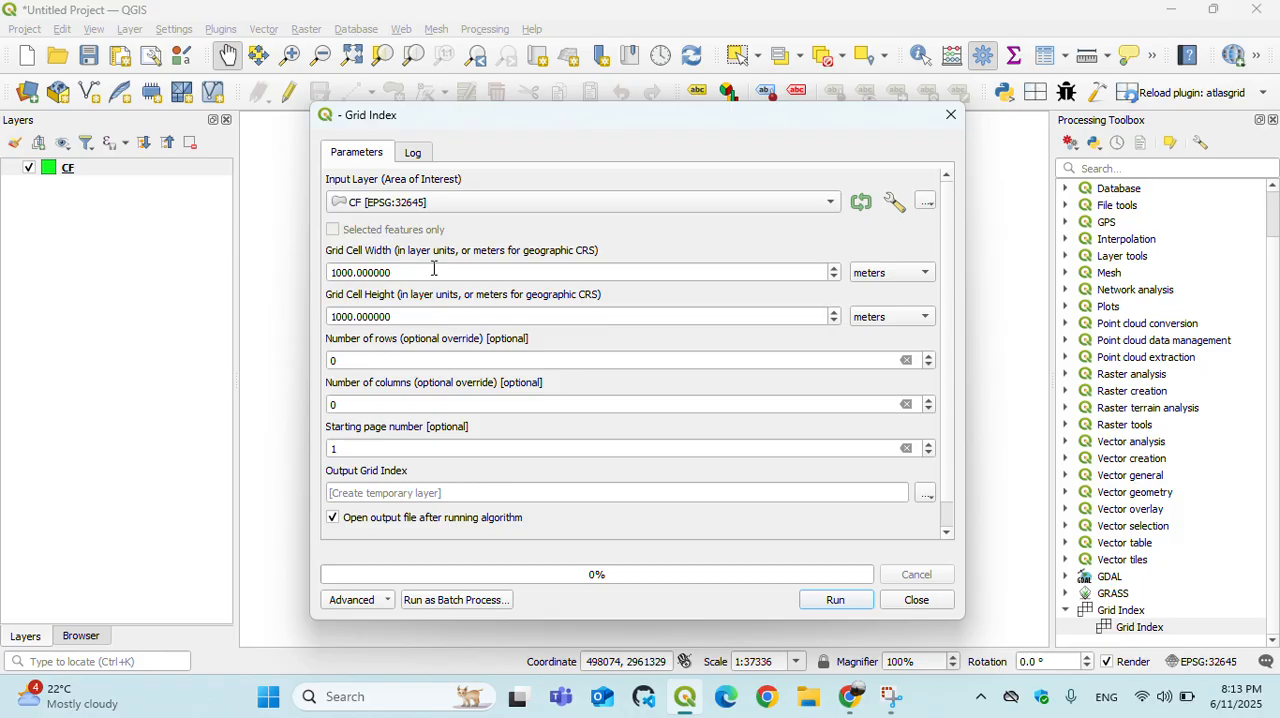
{"action": "mouse_move", "coordinate": [434, 272]}
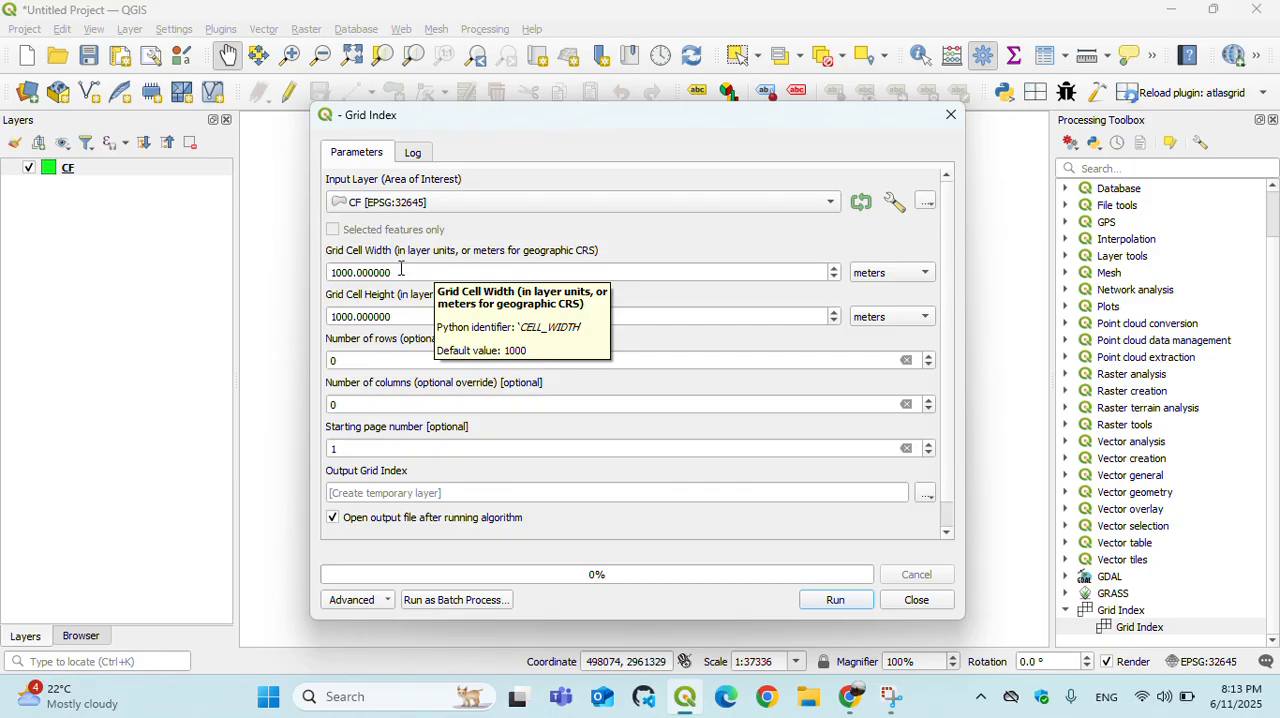
{"action": "mouse_move", "coordinate": [720, 240]}
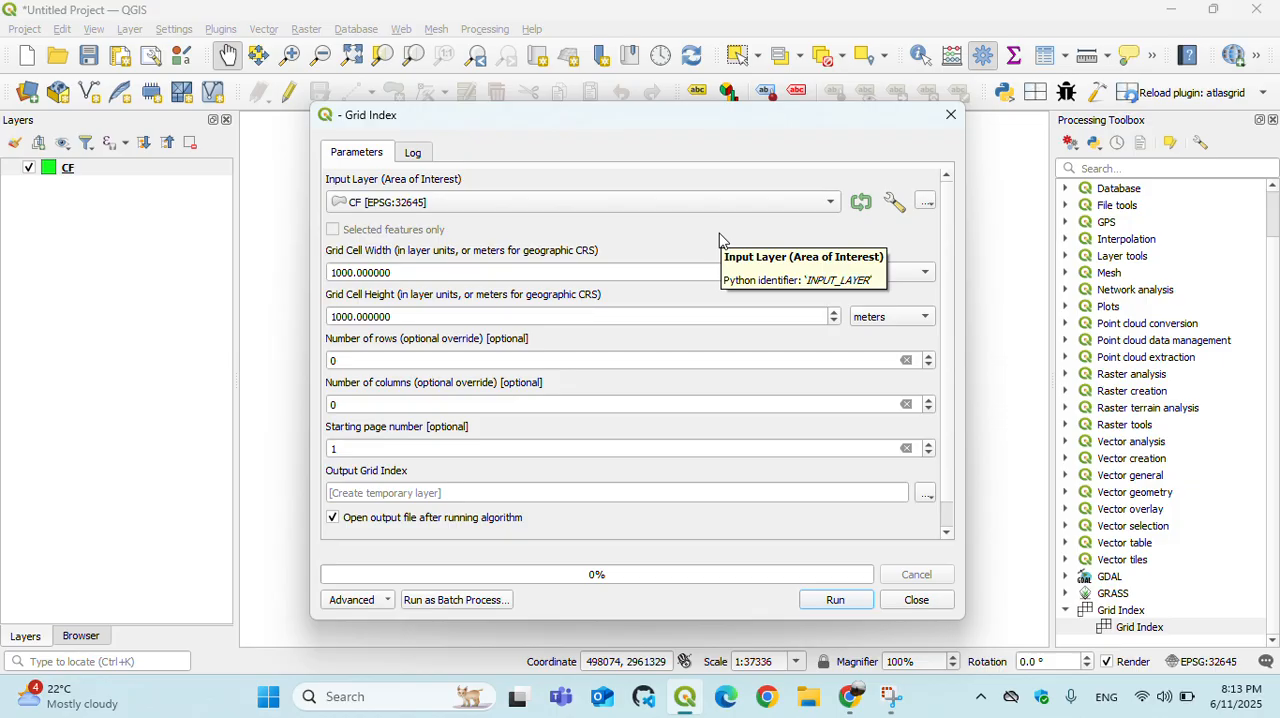
{"action": "mouse_move", "coordinate": [744, 240]}
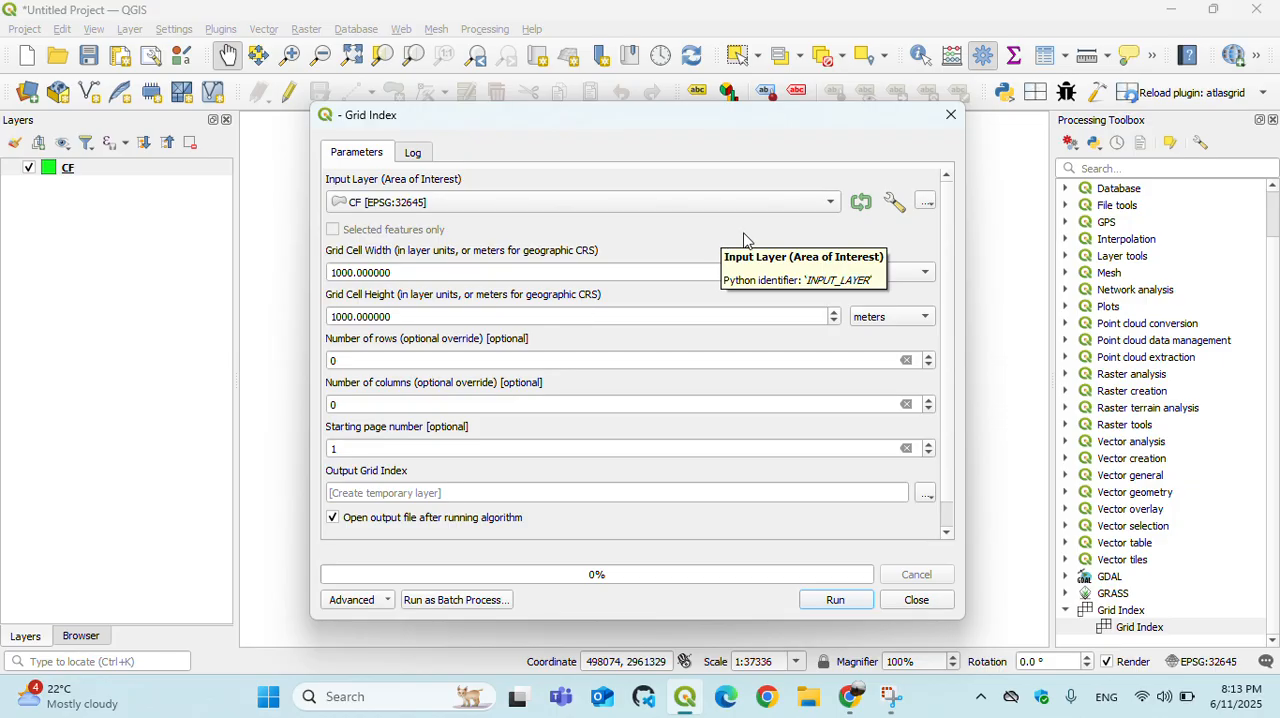
{"action": "left_click", "coordinate": [920, 316]}
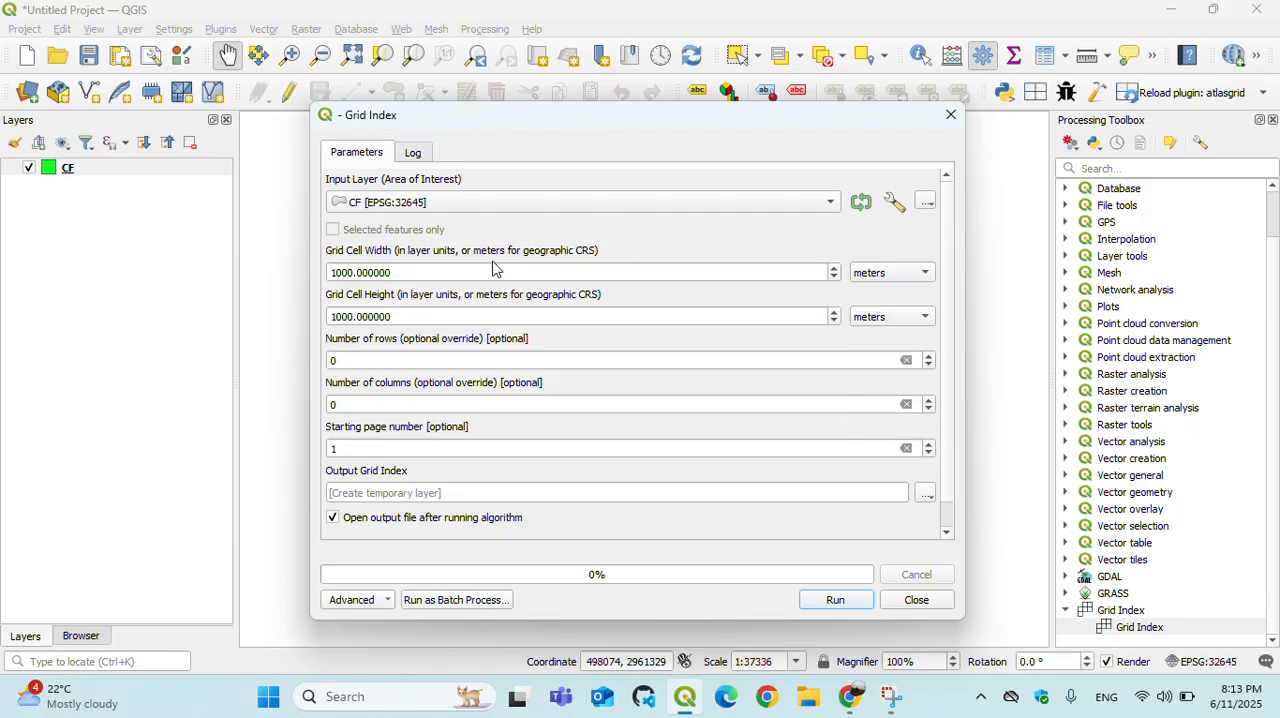
{"action": "left_click", "coordinate": [420, 272]}
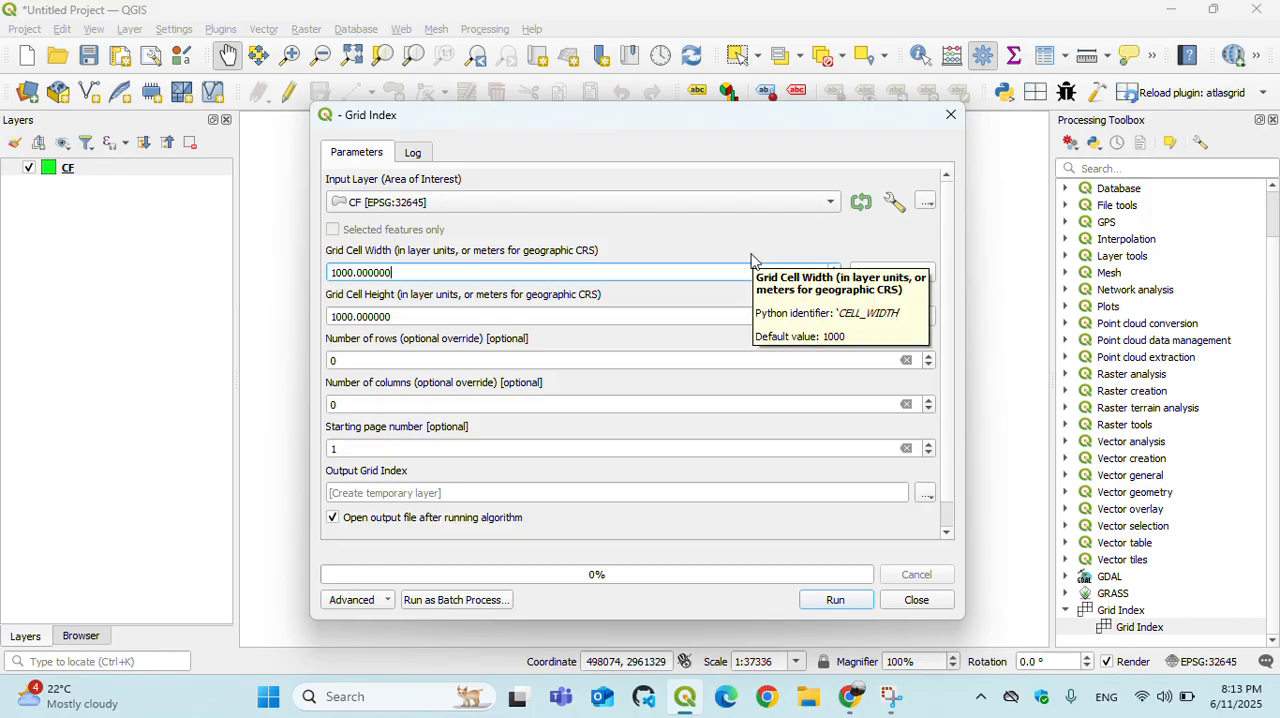
{"action": "mouse_move", "coordinate": [730, 262]}
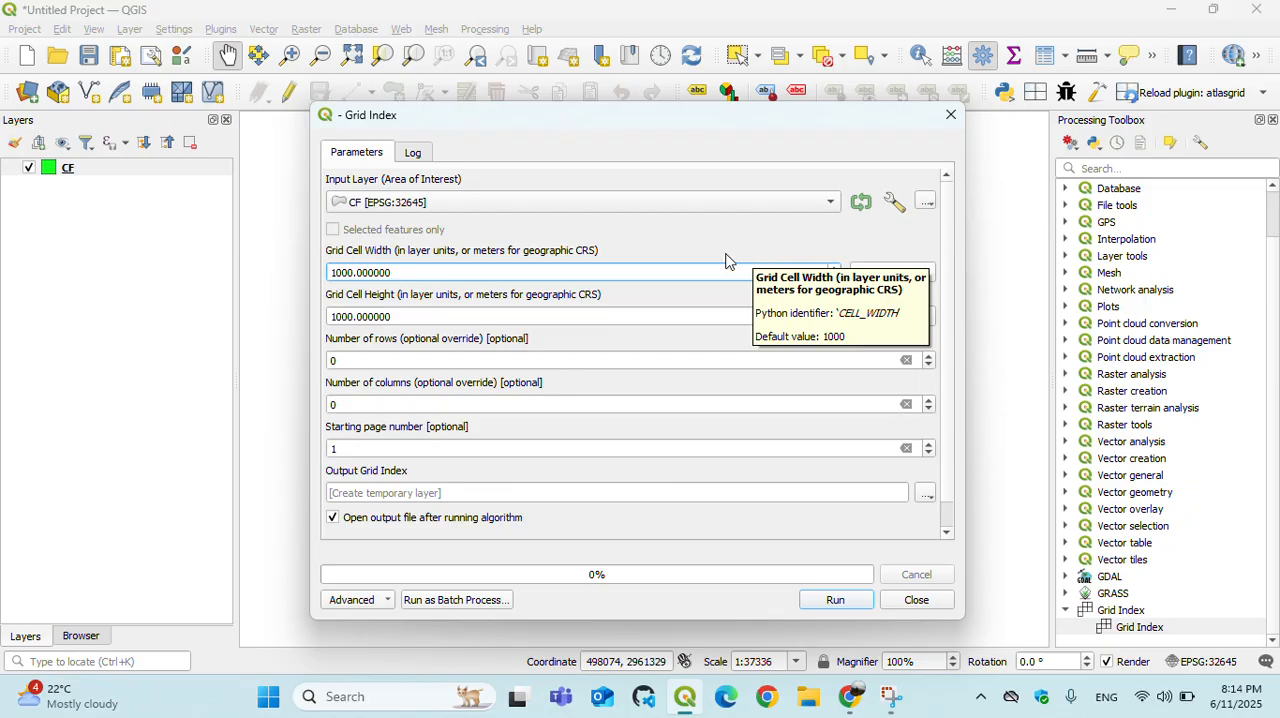
{"action": "mouse_move", "coordinate": [408, 320]}
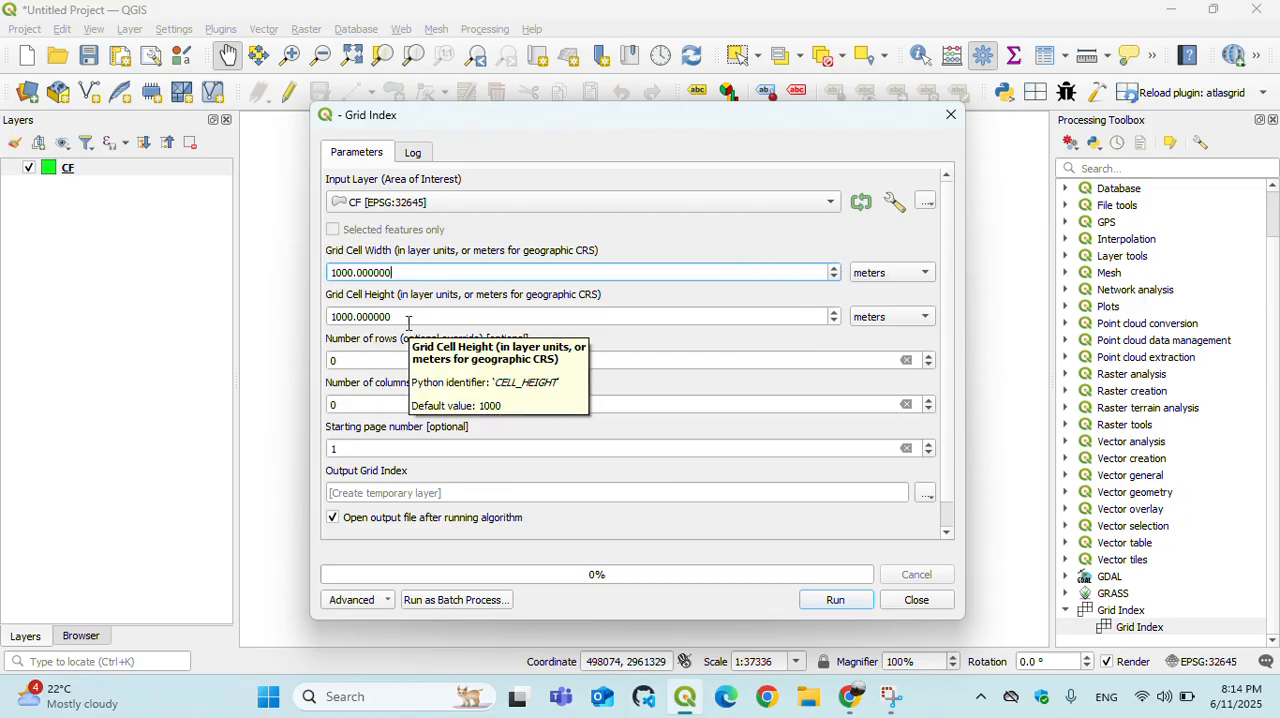
{"action": "mouse_move", "coordinate": [404, 258]}
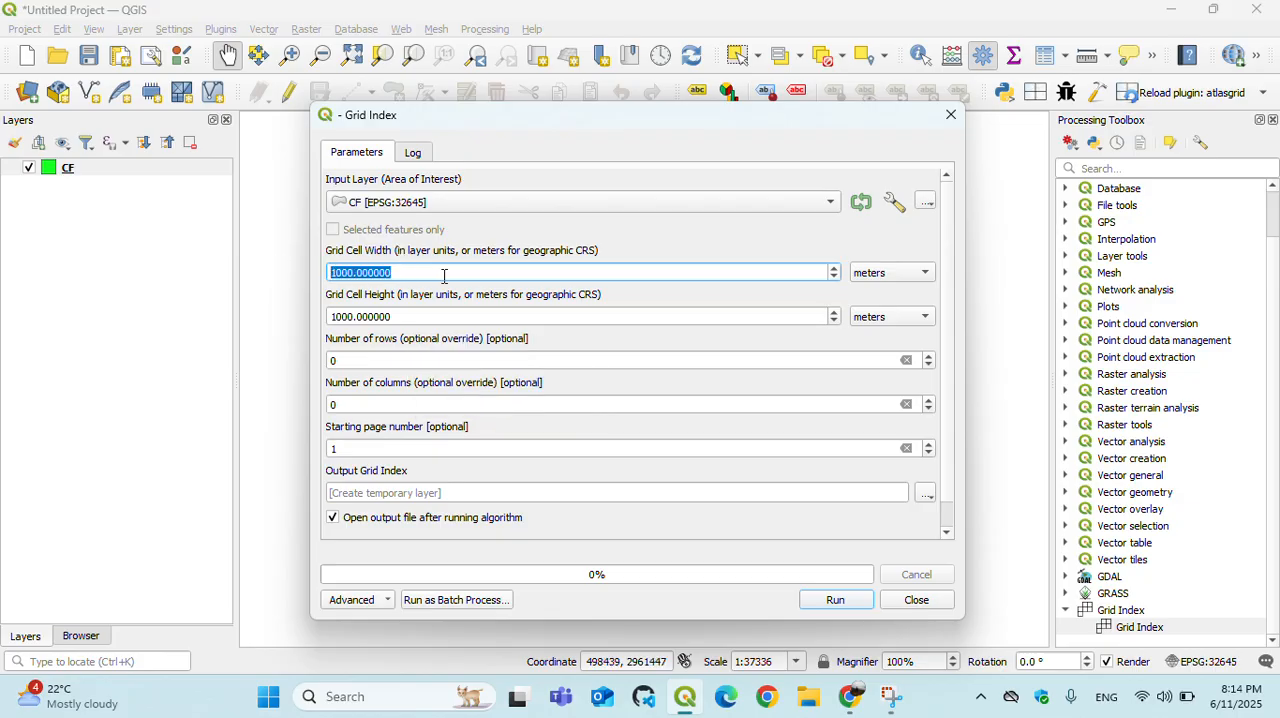
{"action": "mouse_move", "coordinate": [444, 272]}
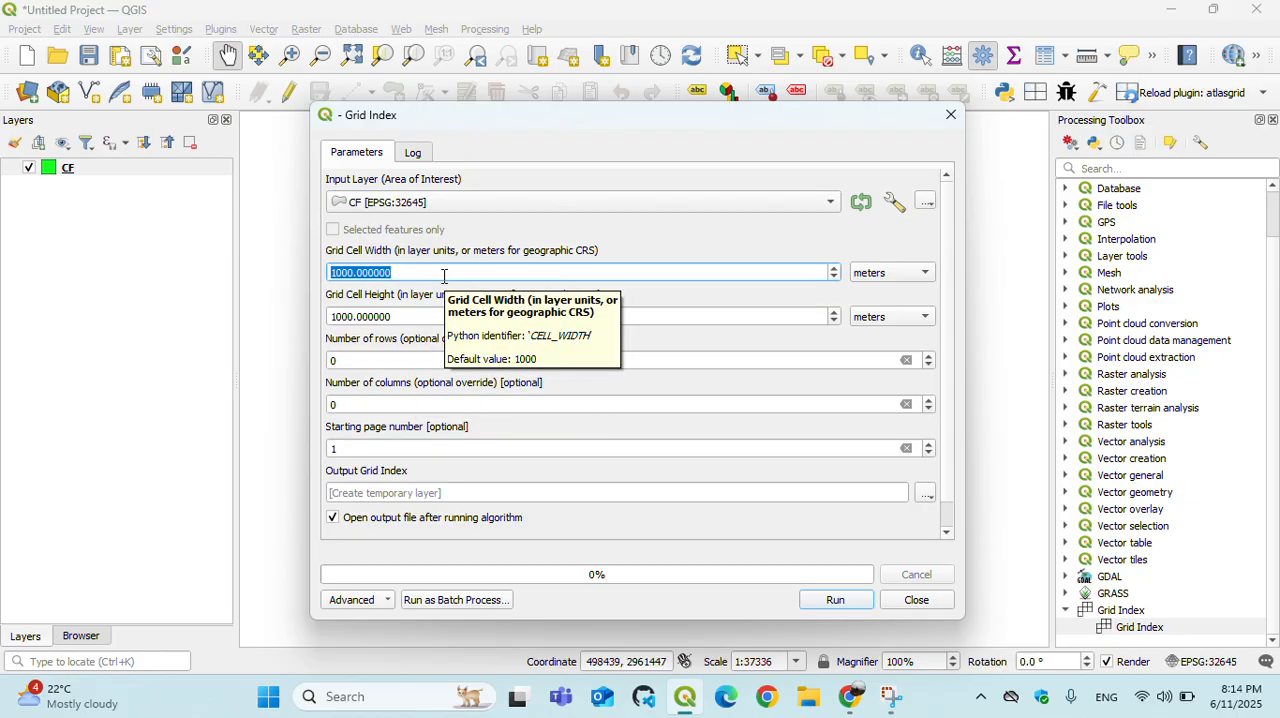
{"action": "type", "text": "250"}
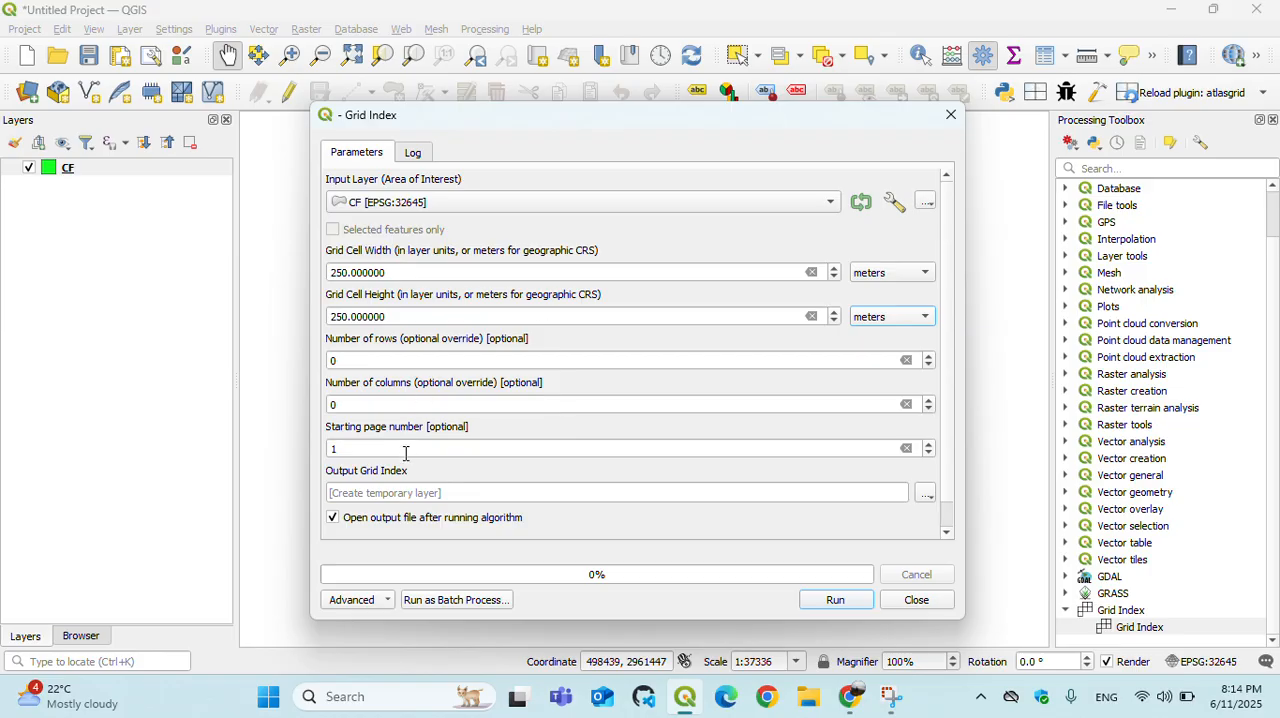
{"action": "left_click", "coordinate": [404, 448]}
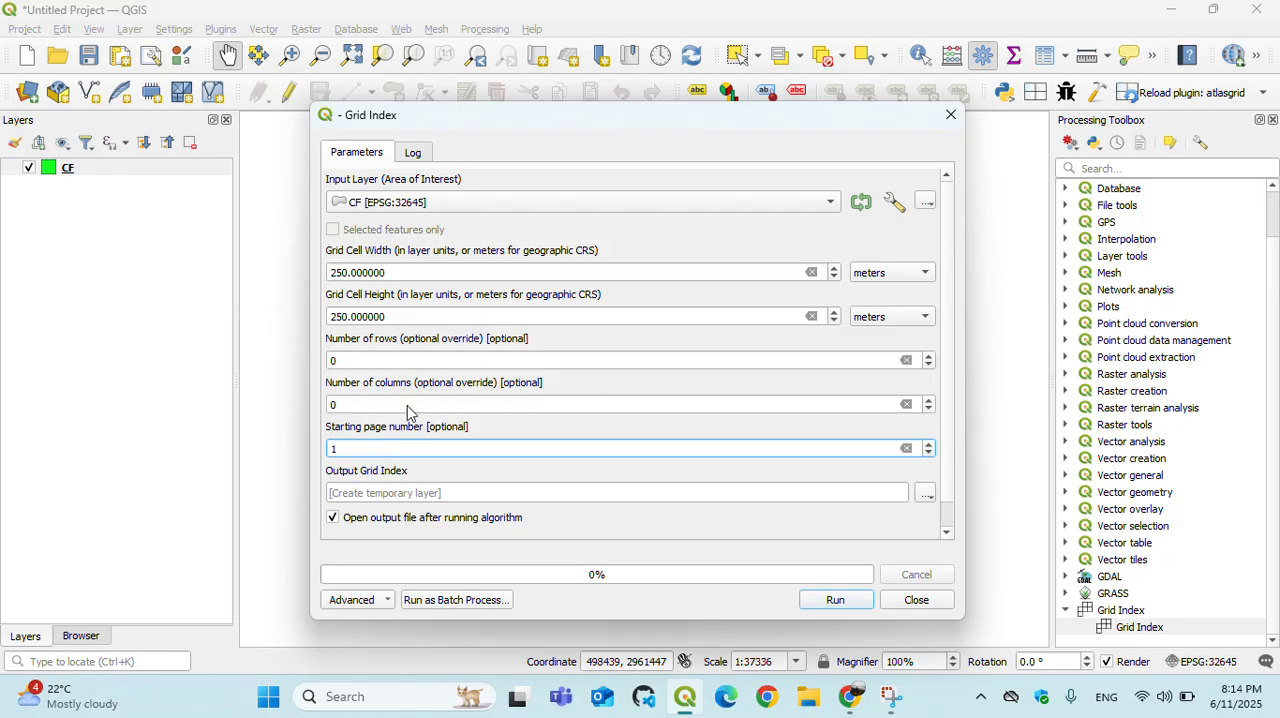
{"action": "mouse_move", "coordinate": [642, 360]}
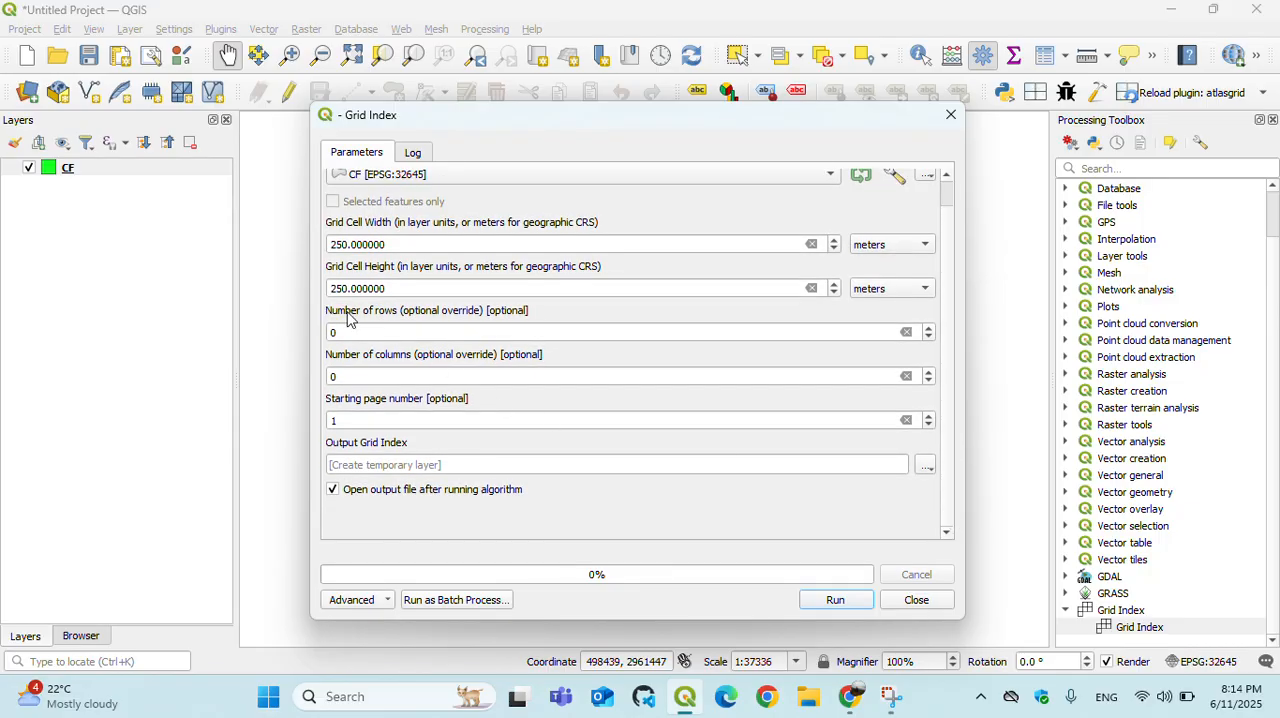
{"action": "mouse_move", "coordinate": [452, 522]}
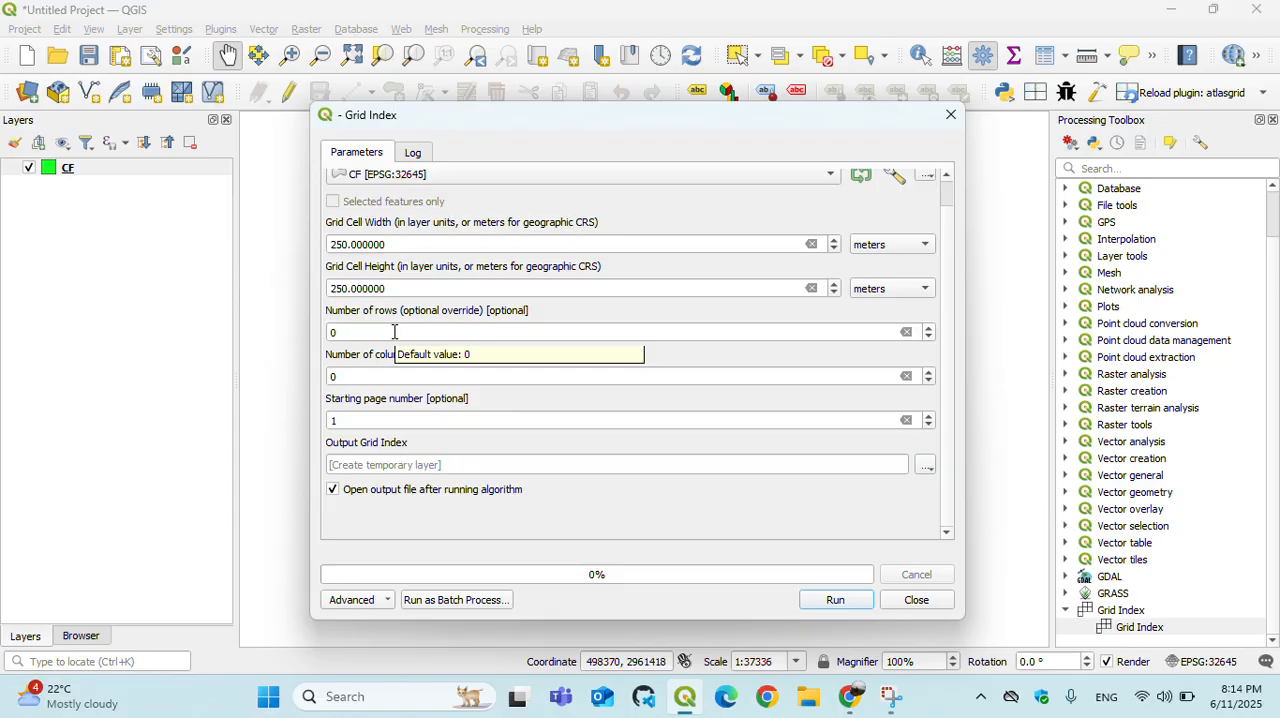
{"action": "mouse_move", "coordinate": [512, 332]}
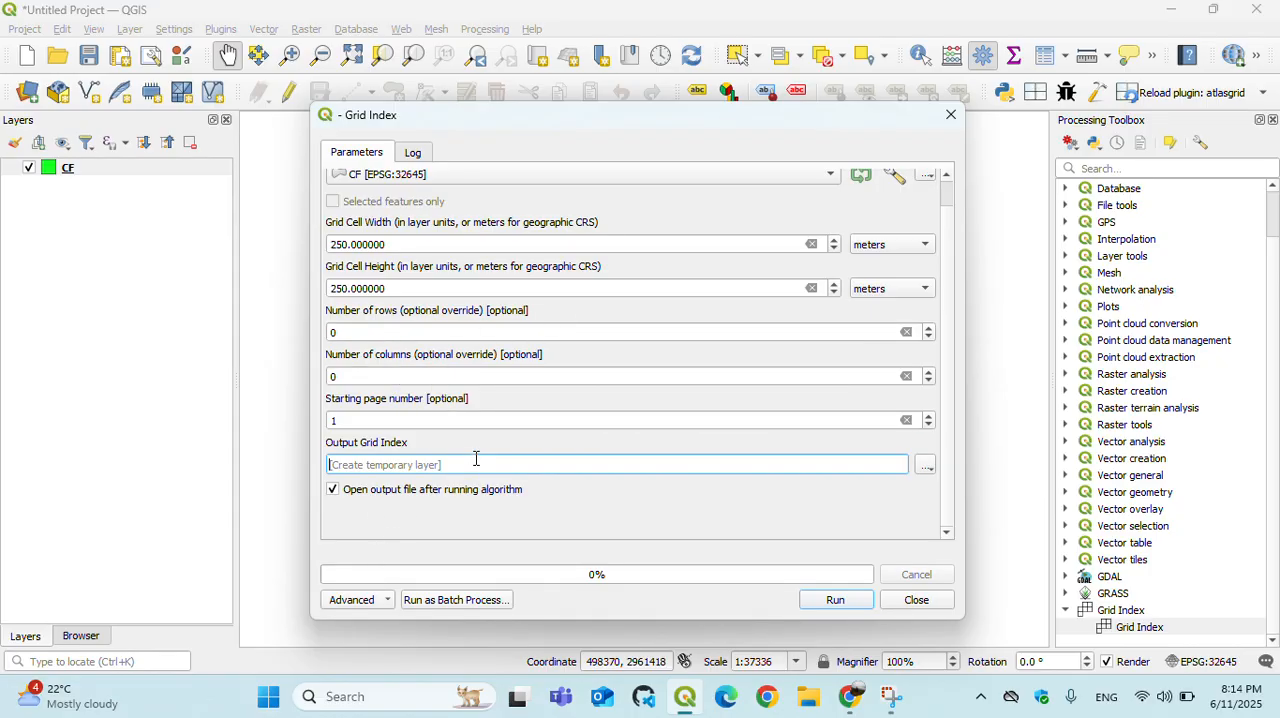
{"action": "mouse_move", "coordinate": [942, 480]}
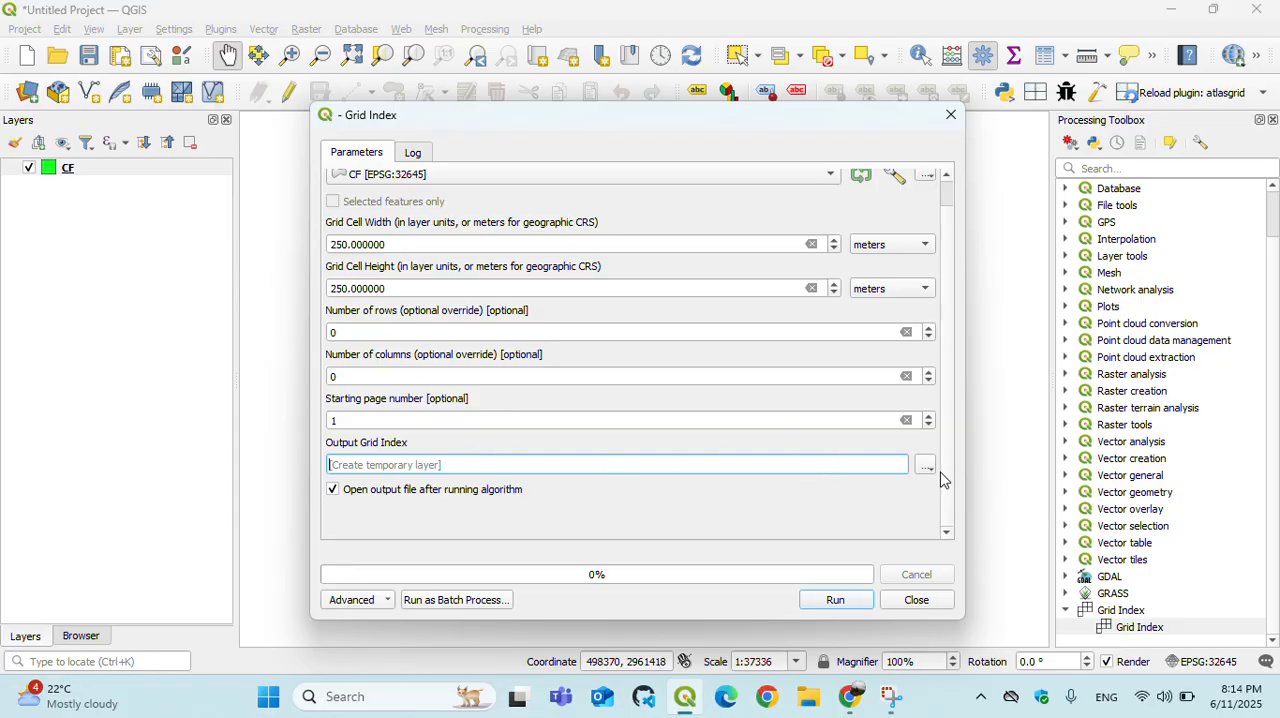
- Save the grid output to file as 'Grid CF' in the ww folder
{"action": "left_click", "coordinate": [926, 464]}
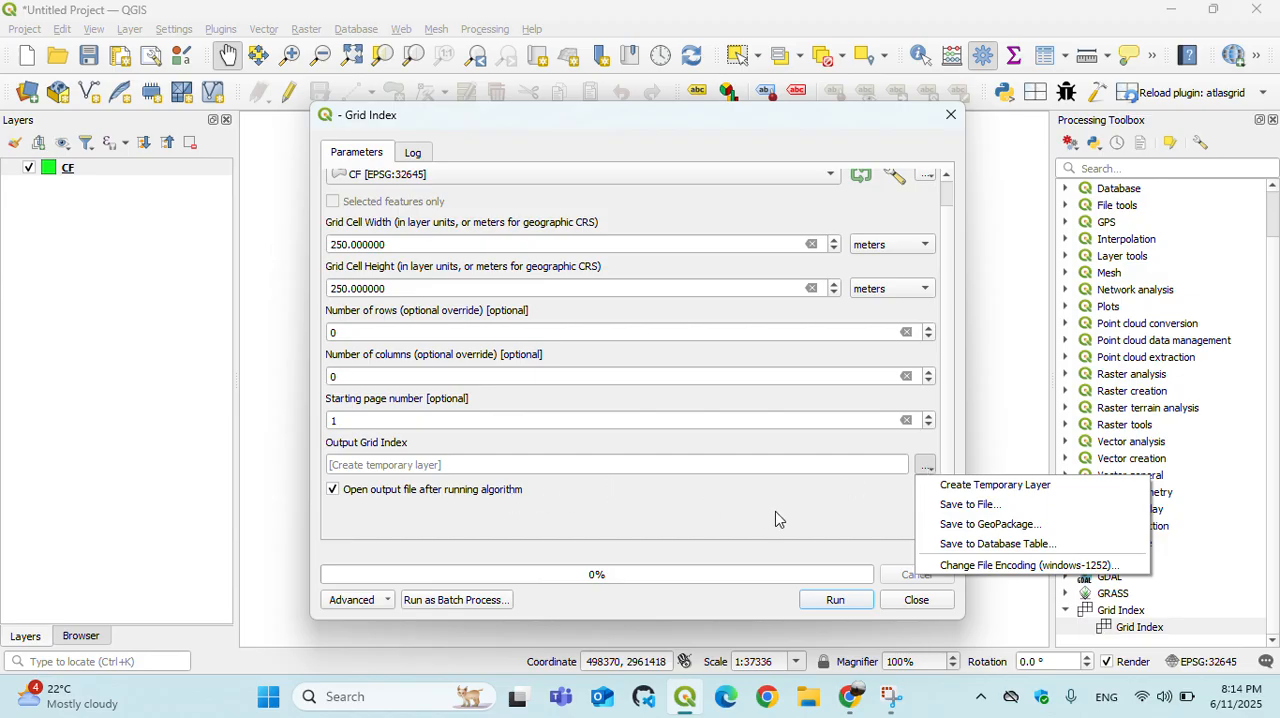
{"action": "mouse_move", "coordinate": [532, 474]}
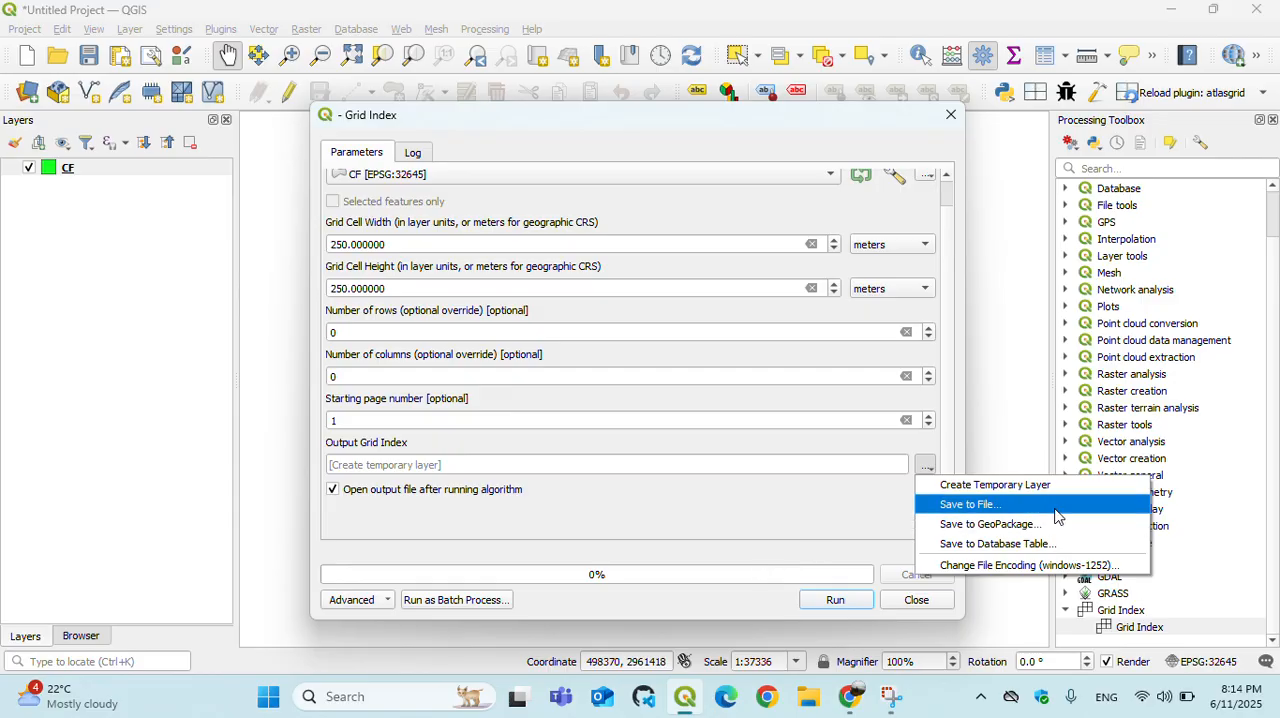
{"action": "left_click", "coordinate": [968, 504]}
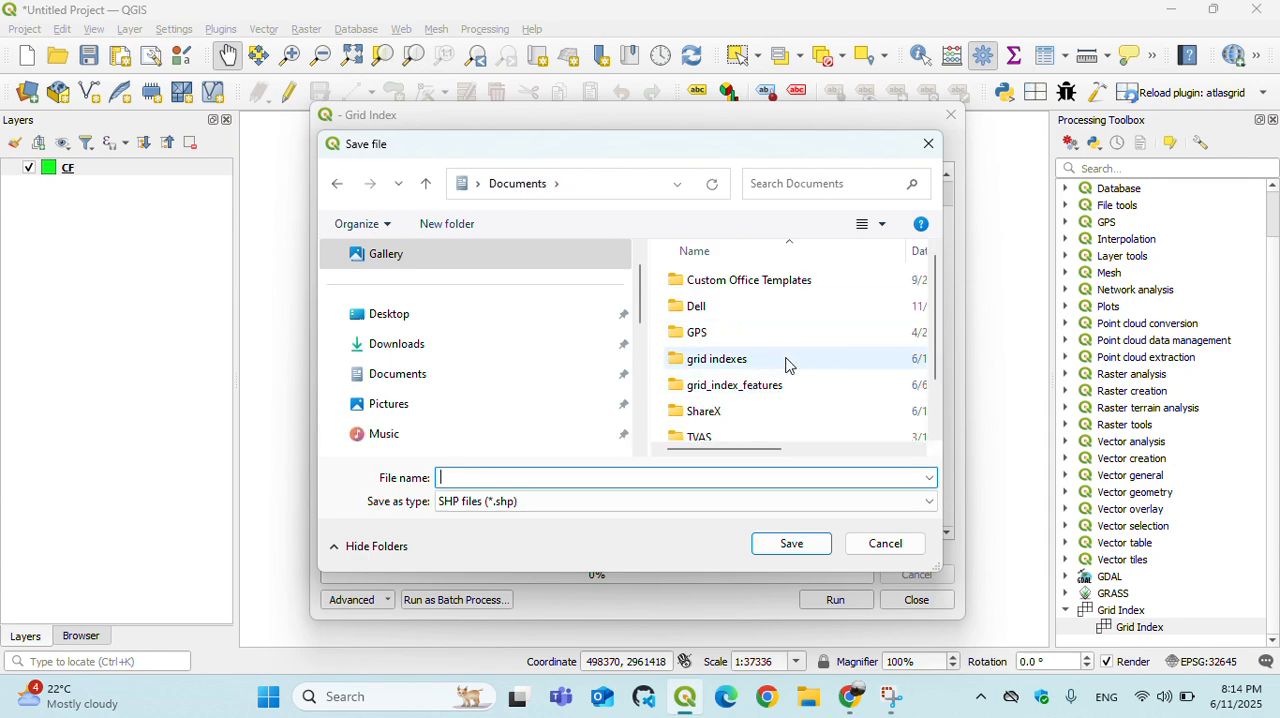
{"action": "scroll", "scroll_direction": "down", "scroll_amount": 3}
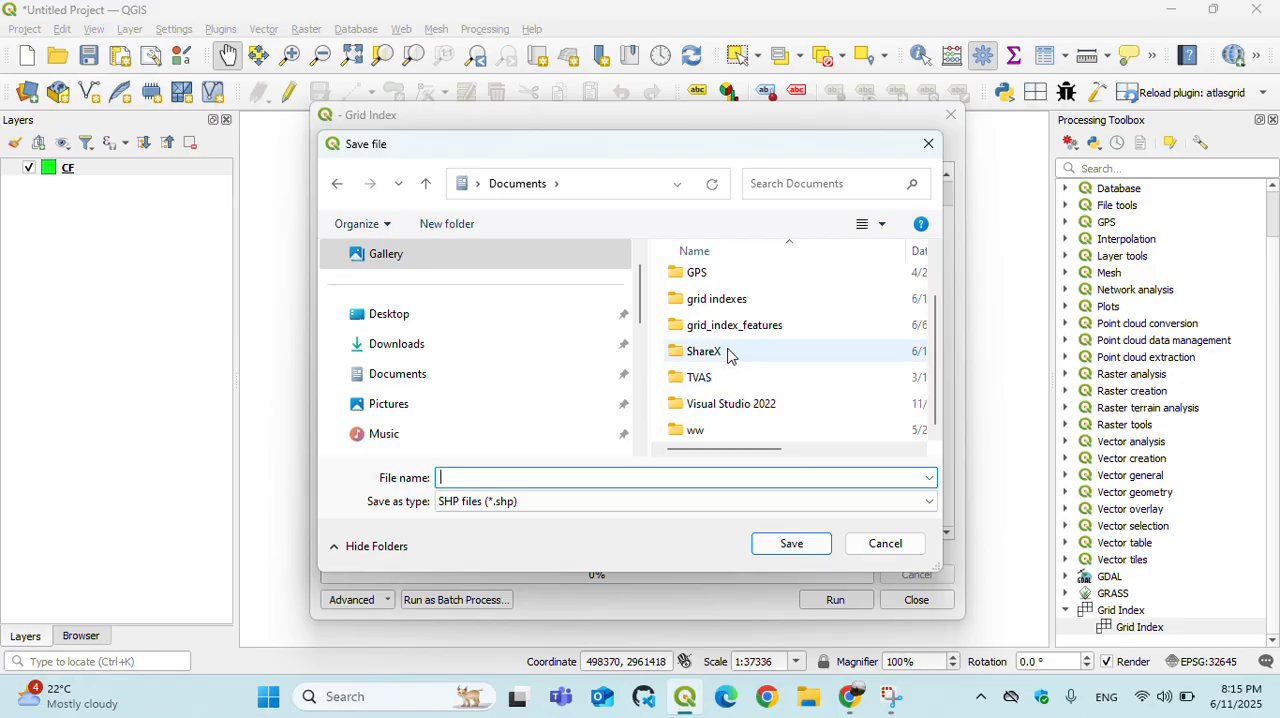
{"action": "double_click", "coordinate": [692, 428]}
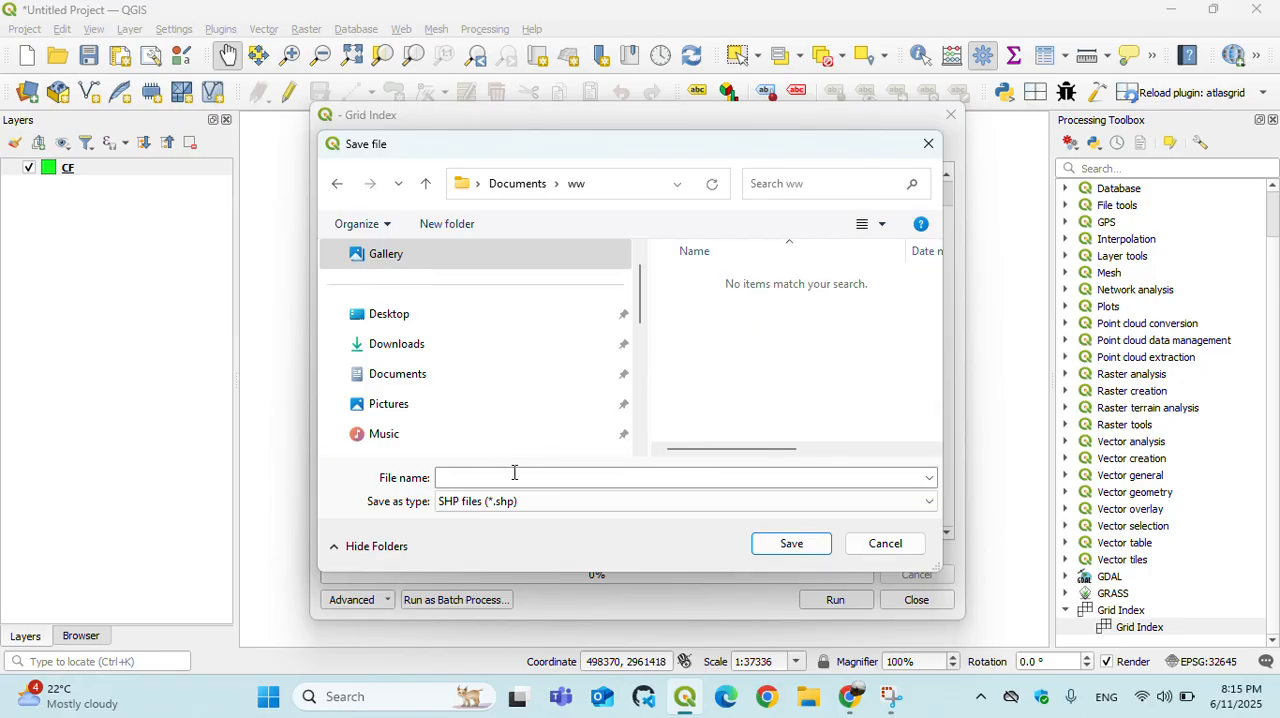
{"action": "type", "text": "G"}
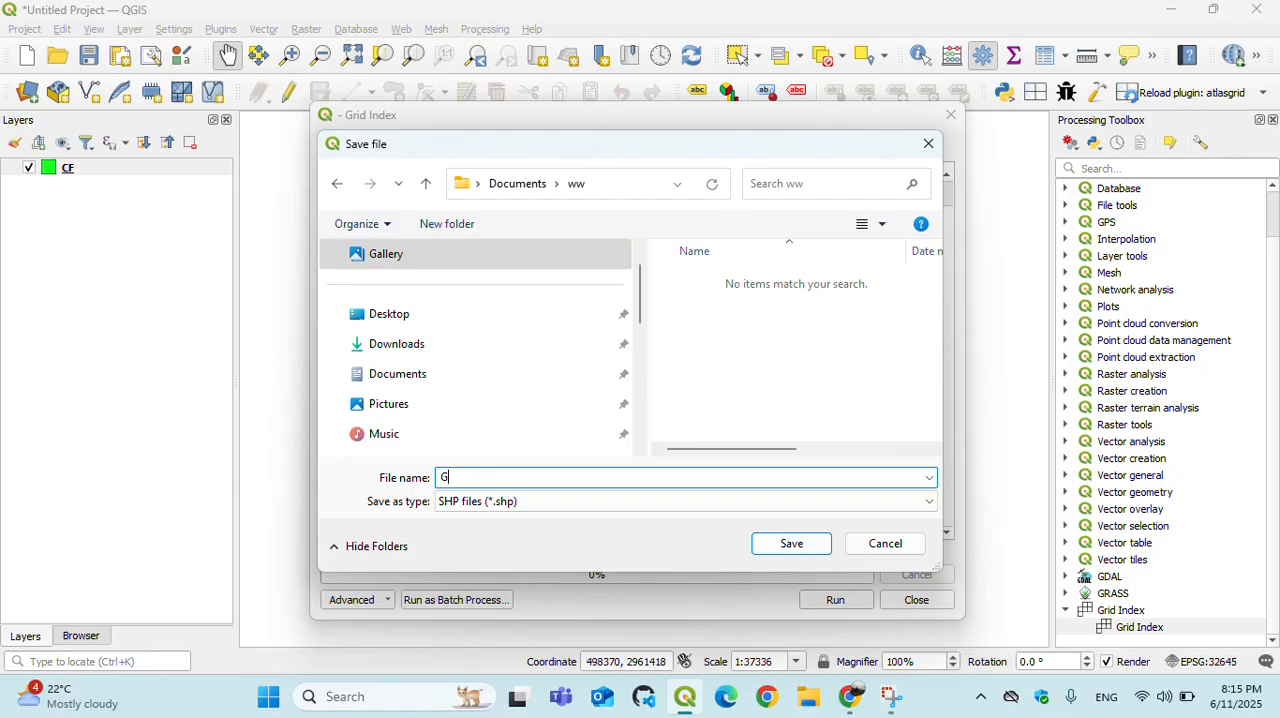
{"action": "type", "text": "rid CF"}
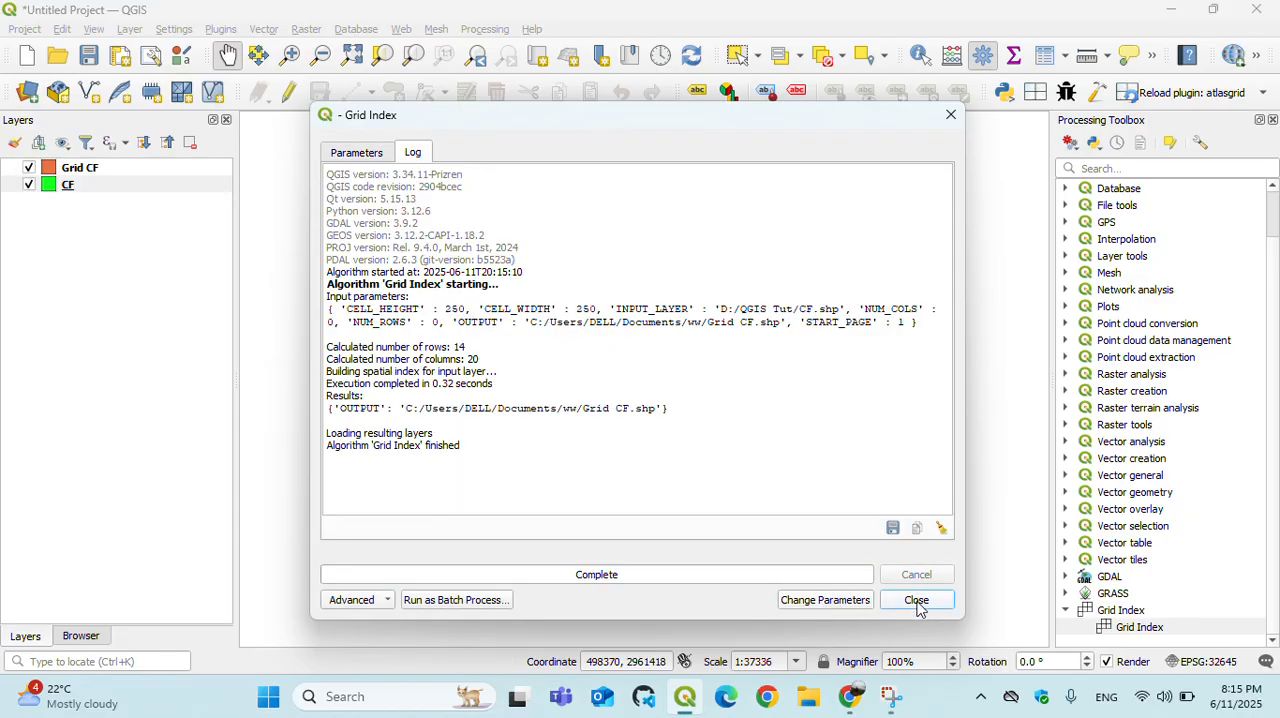
- Restyle Grid CF with symbol layer type Outline: Simple Line instead of solid fill
{"action": "left_click", "coordinate": [916, 600]}
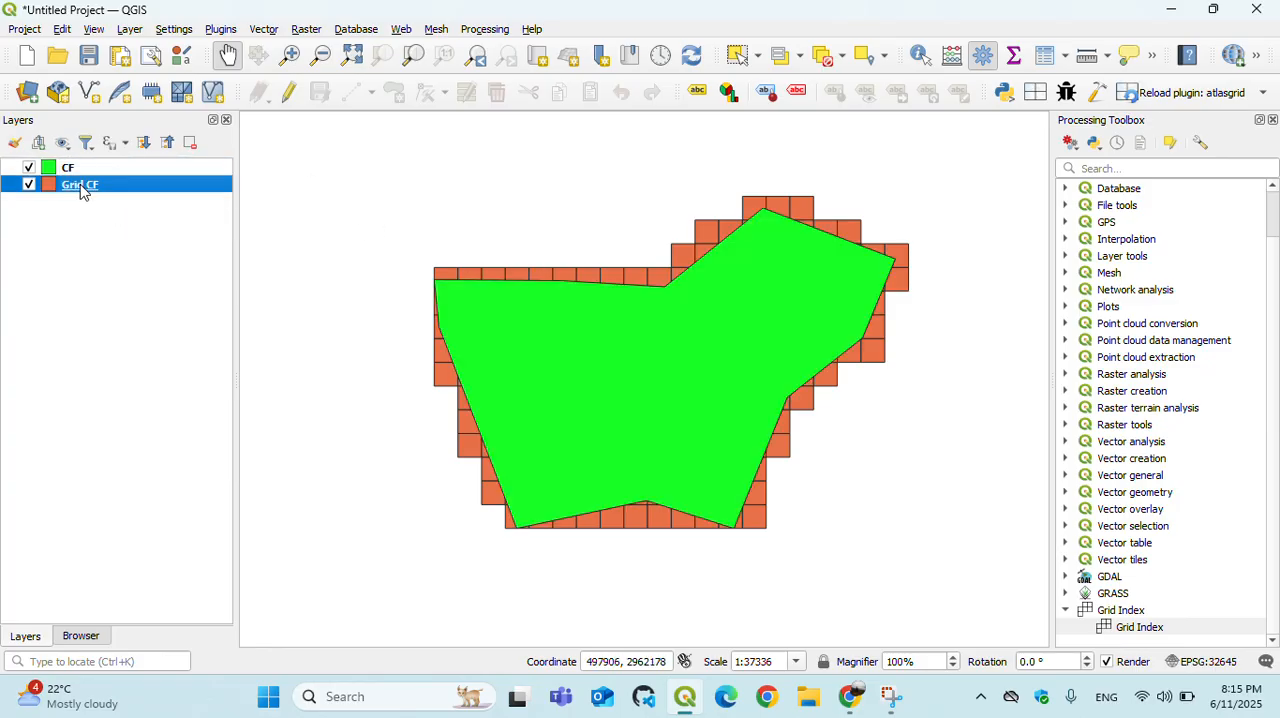
{"action": "double_click", "coordinate": [80, 184]}
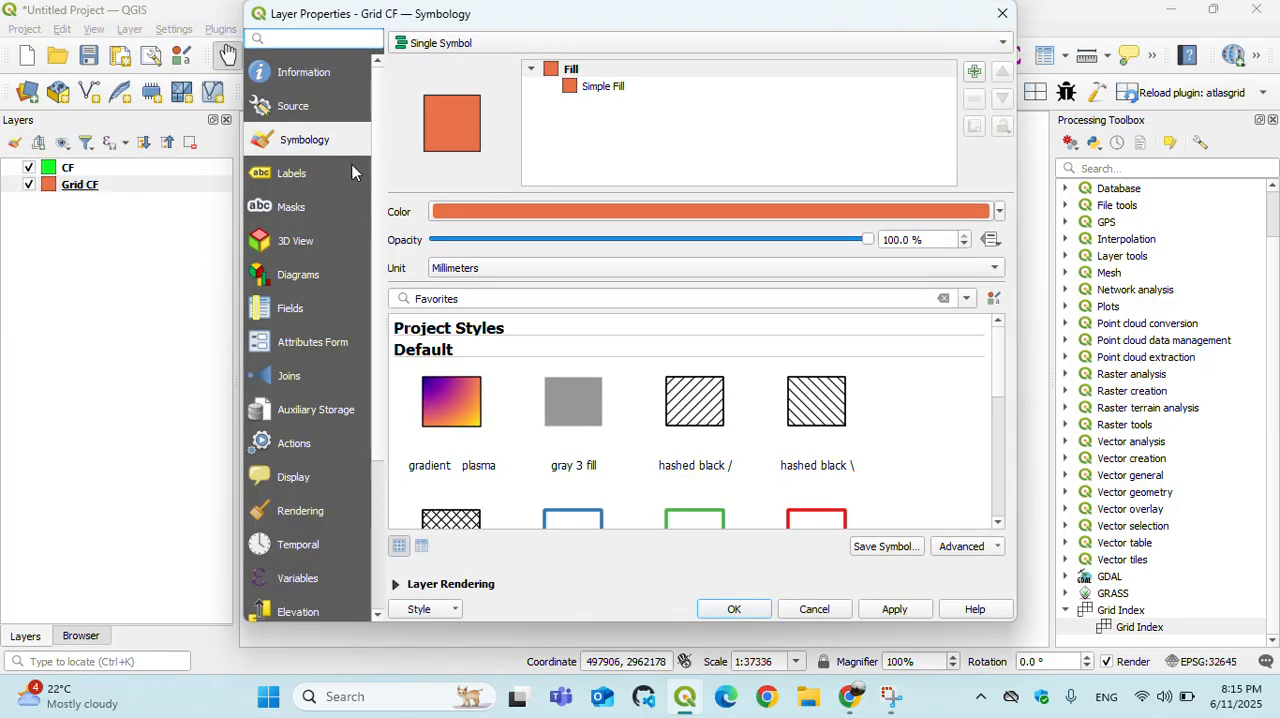
{"action": "mouse_move", "coordinate": [322, 148]}
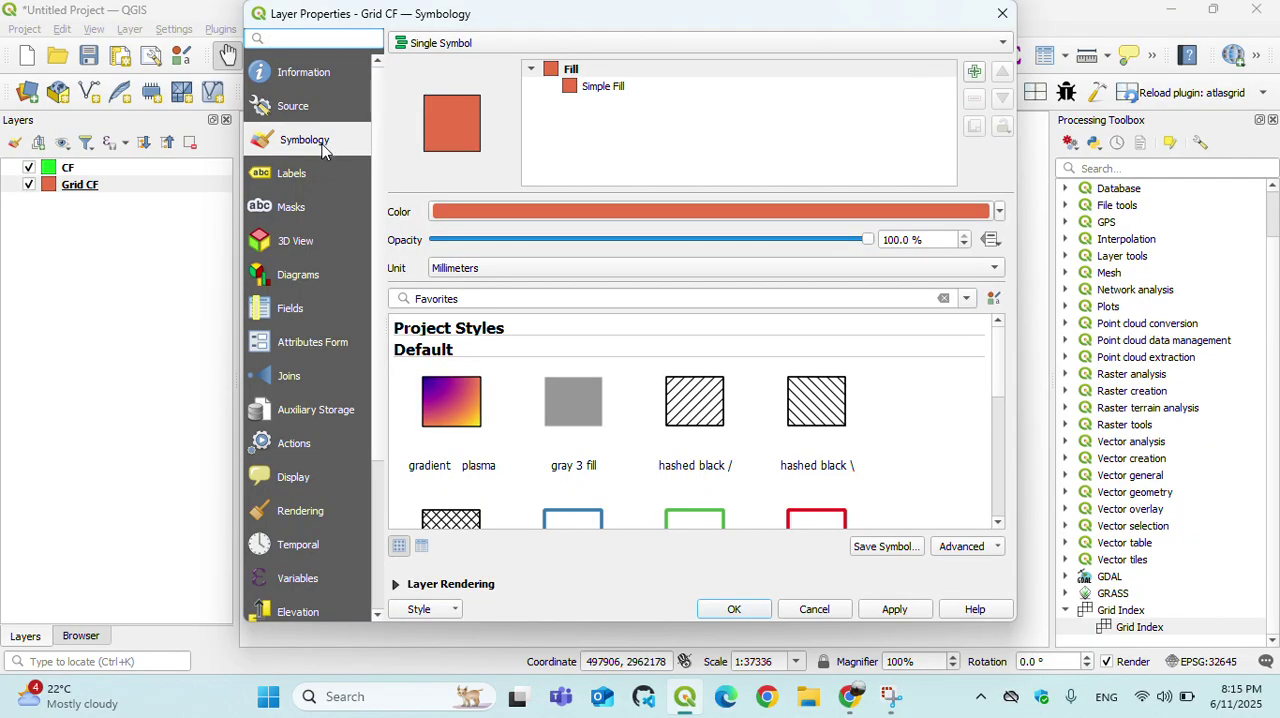
{"action": "left_click", "coordinate": [600, 86]}
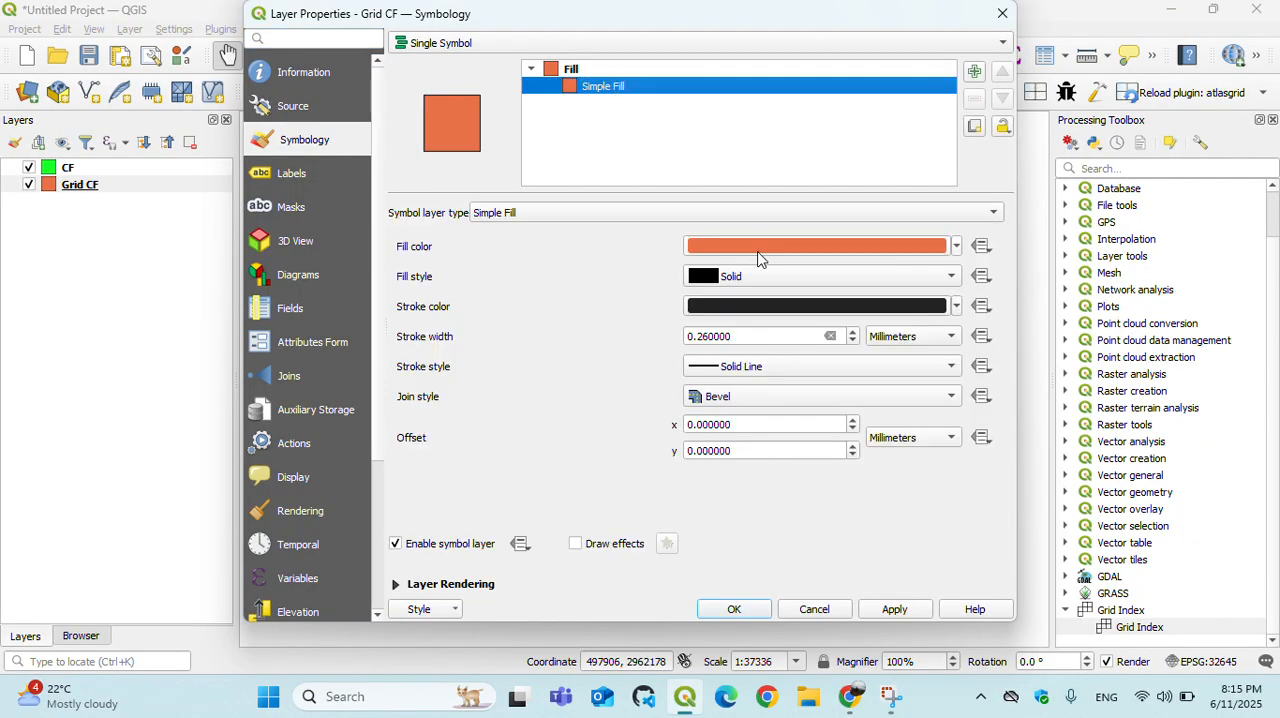
{"action": "left_click", "coordinate": [736, 212]}
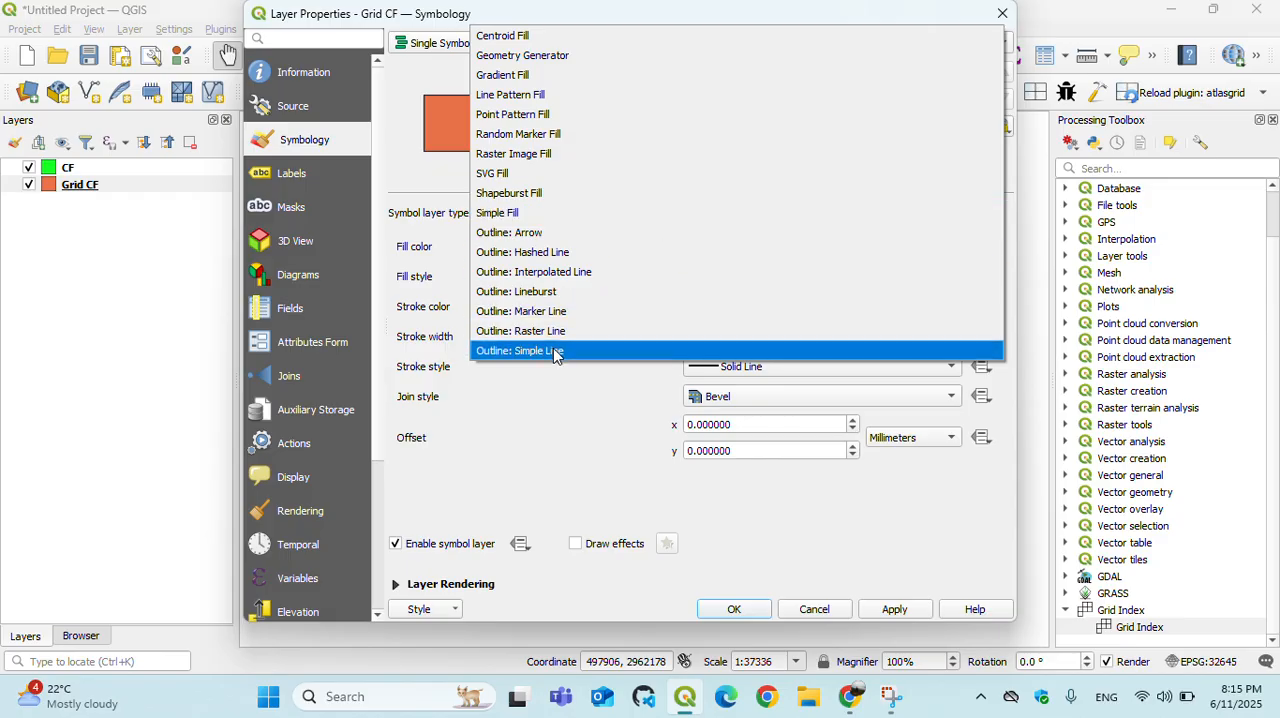
{"action": "left_click", "coordinate": [518, 350]}
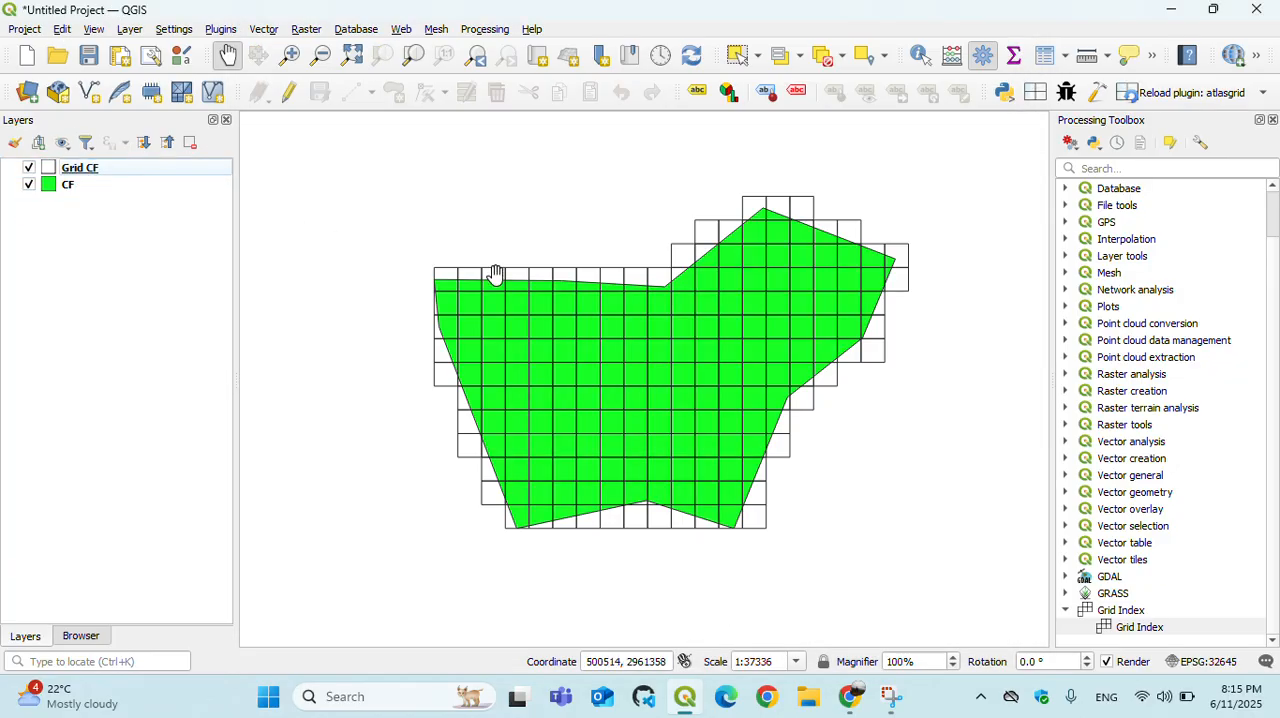
- Turn on labels for the Grid CF layer so cells show page names like A1, B2
{"action": "right_click", "coordinate": [80, 168]}
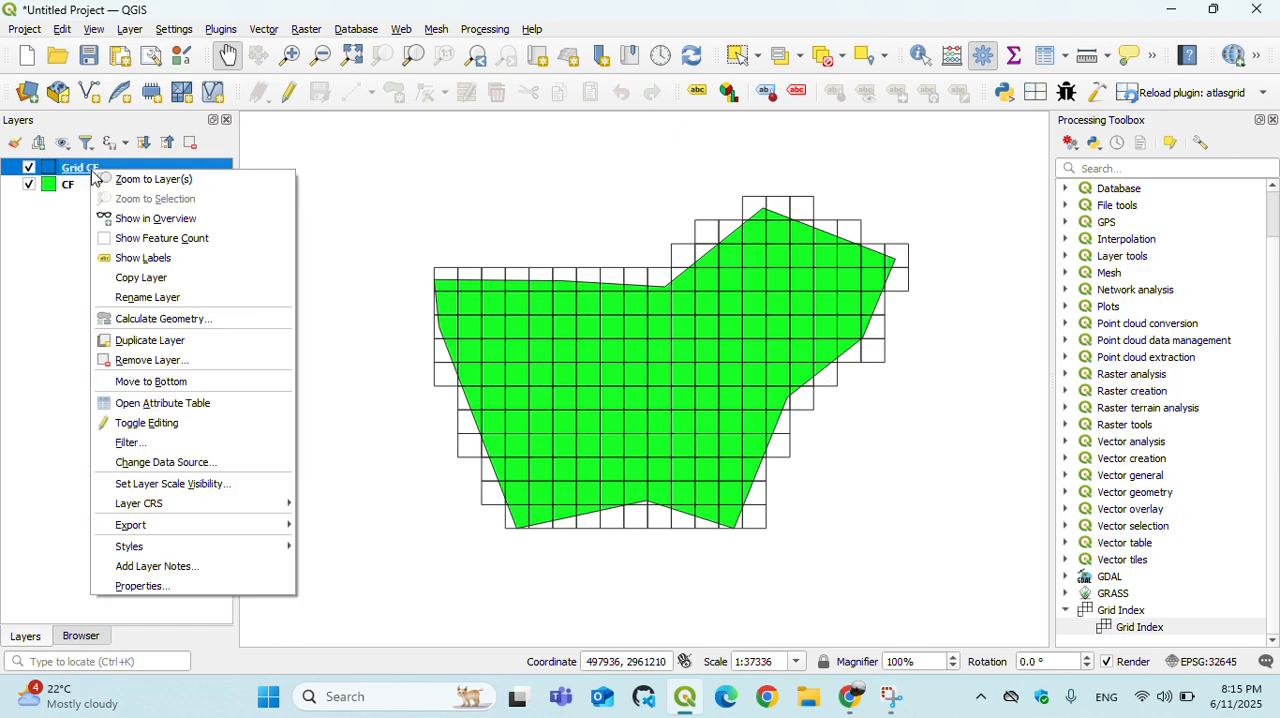
{"action": "mouse_move", "coordinate": [210, 256]}
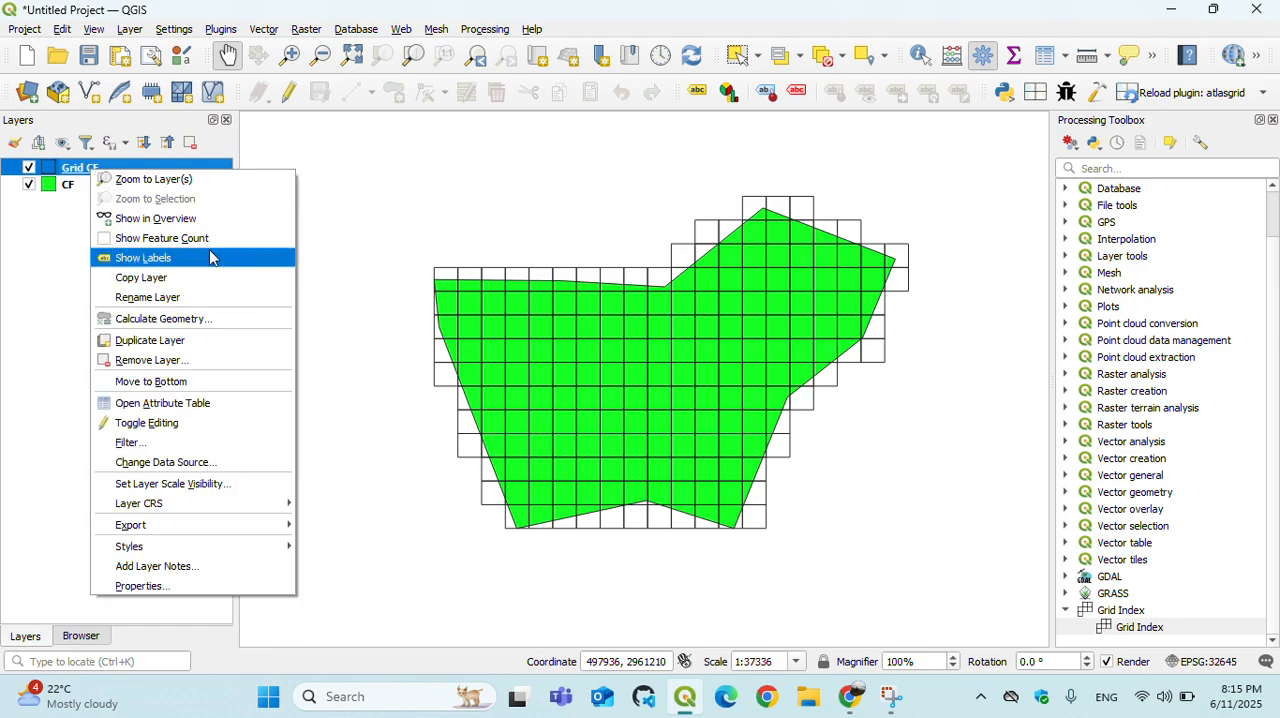
{"action": "left_click", "coordinate": [142, 256]}
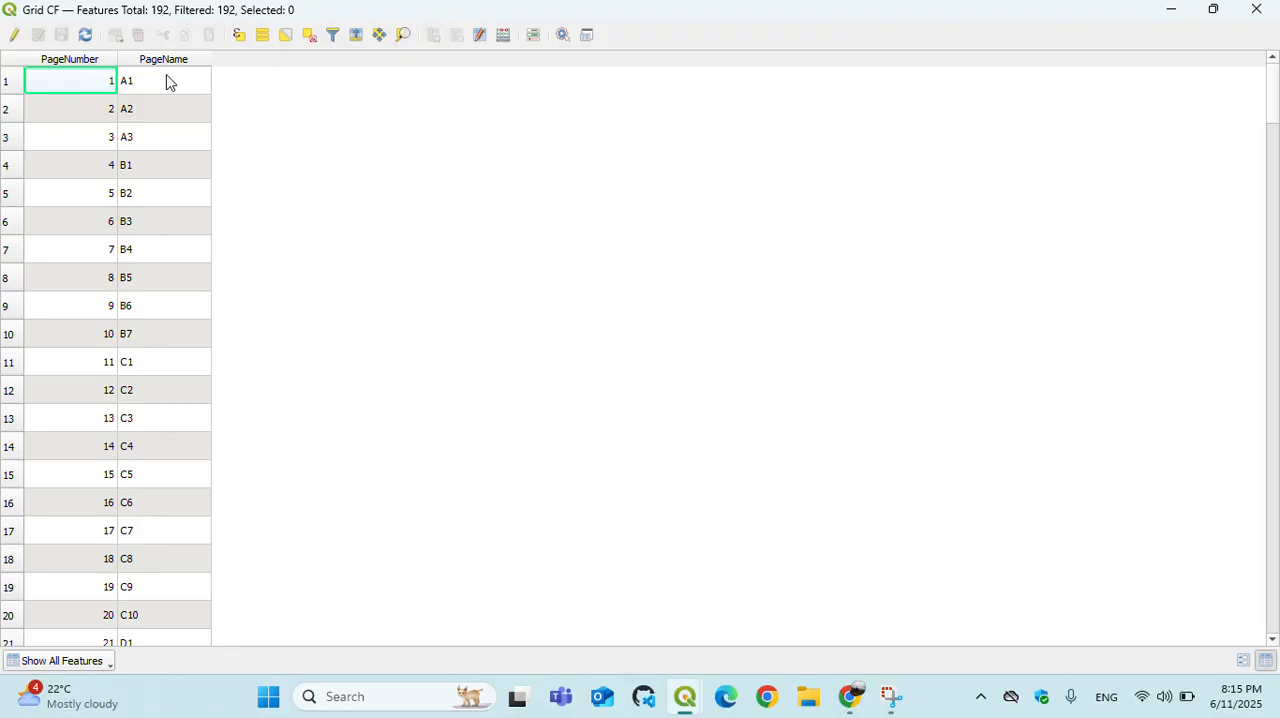
{"action": "mouse_move", "coordinate": [184, 436]}
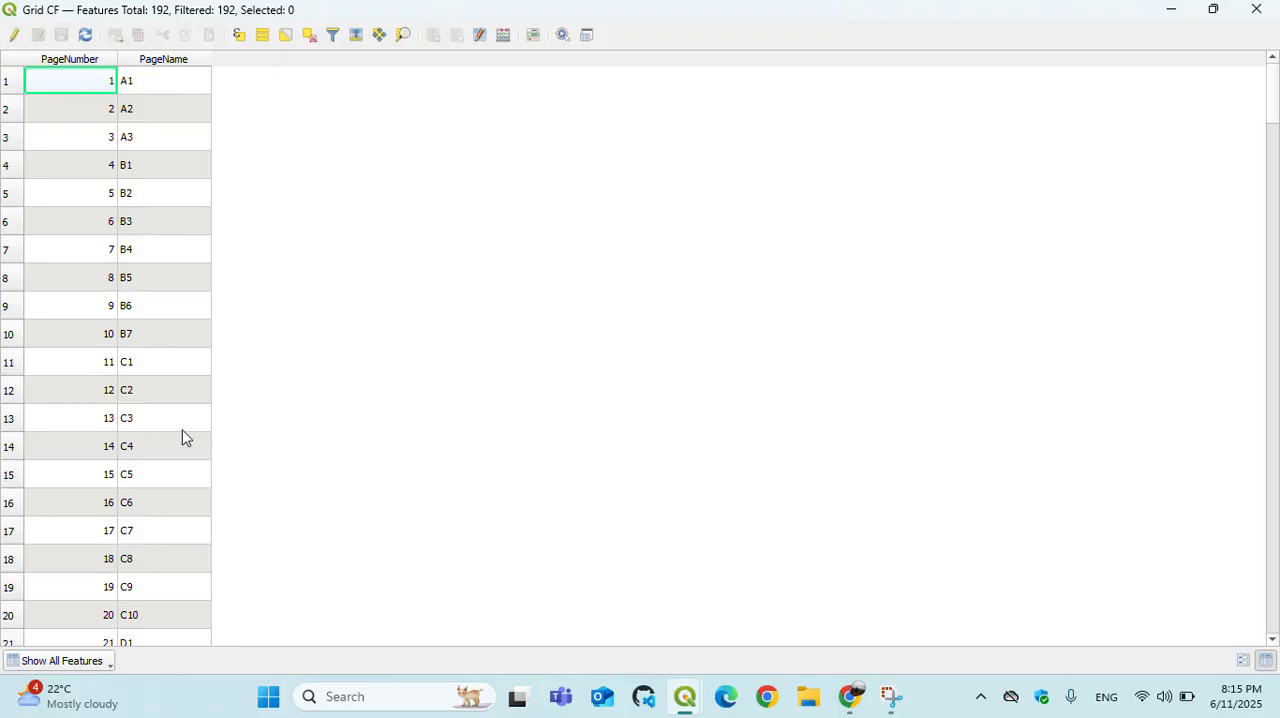
{"action": "mouse_move", "coordinate": [178, 532]}
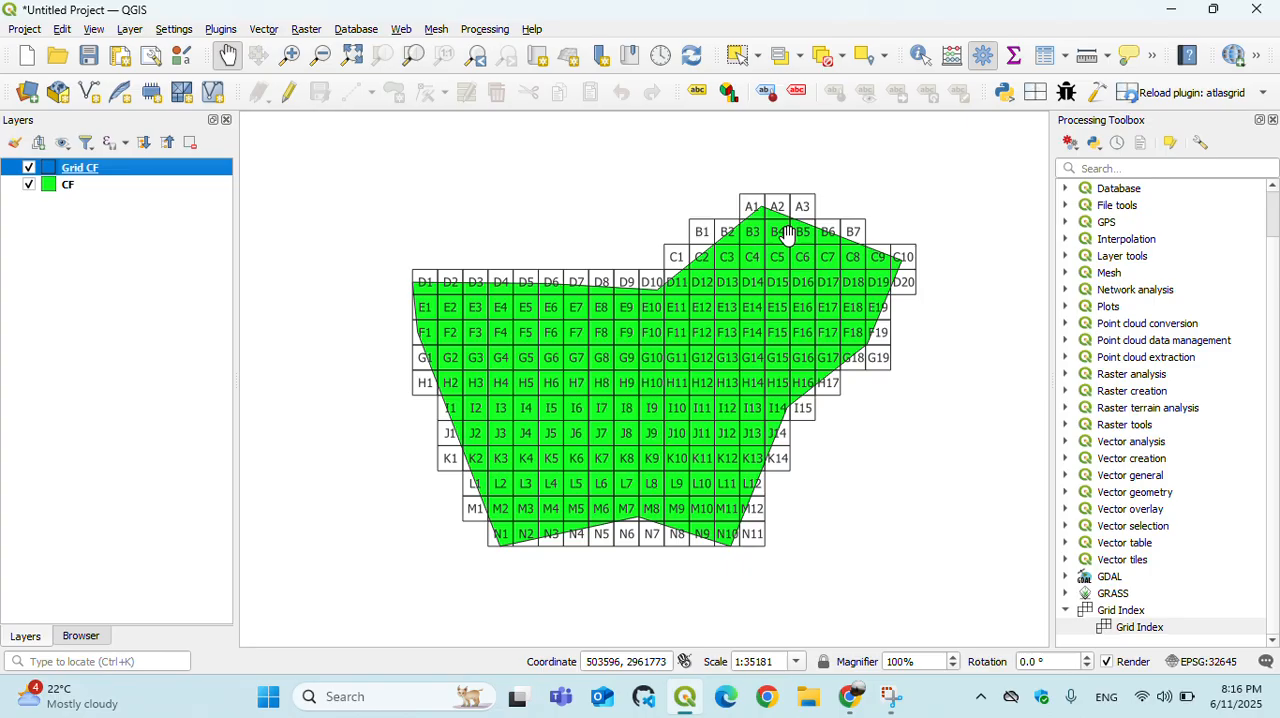
{"action": "mouse_move", "coordinate": [734, 308]}
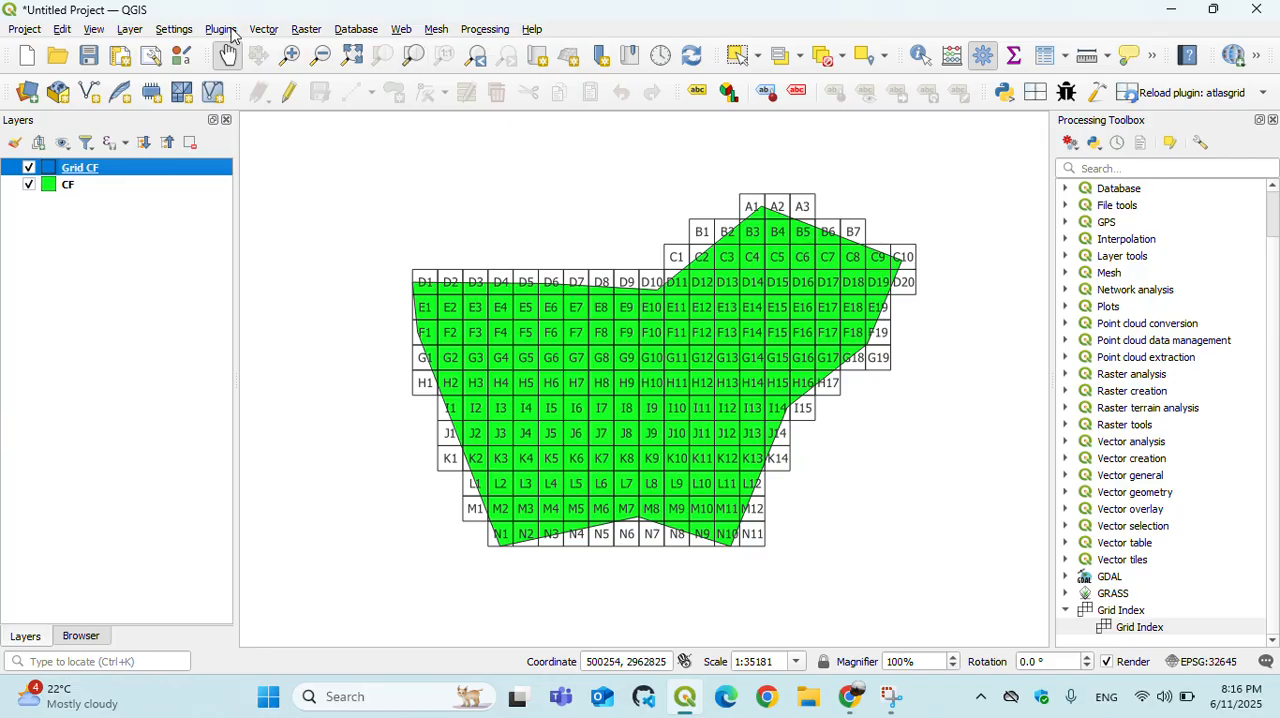
{"action": "left_click", "coordinate": [214, 28]}
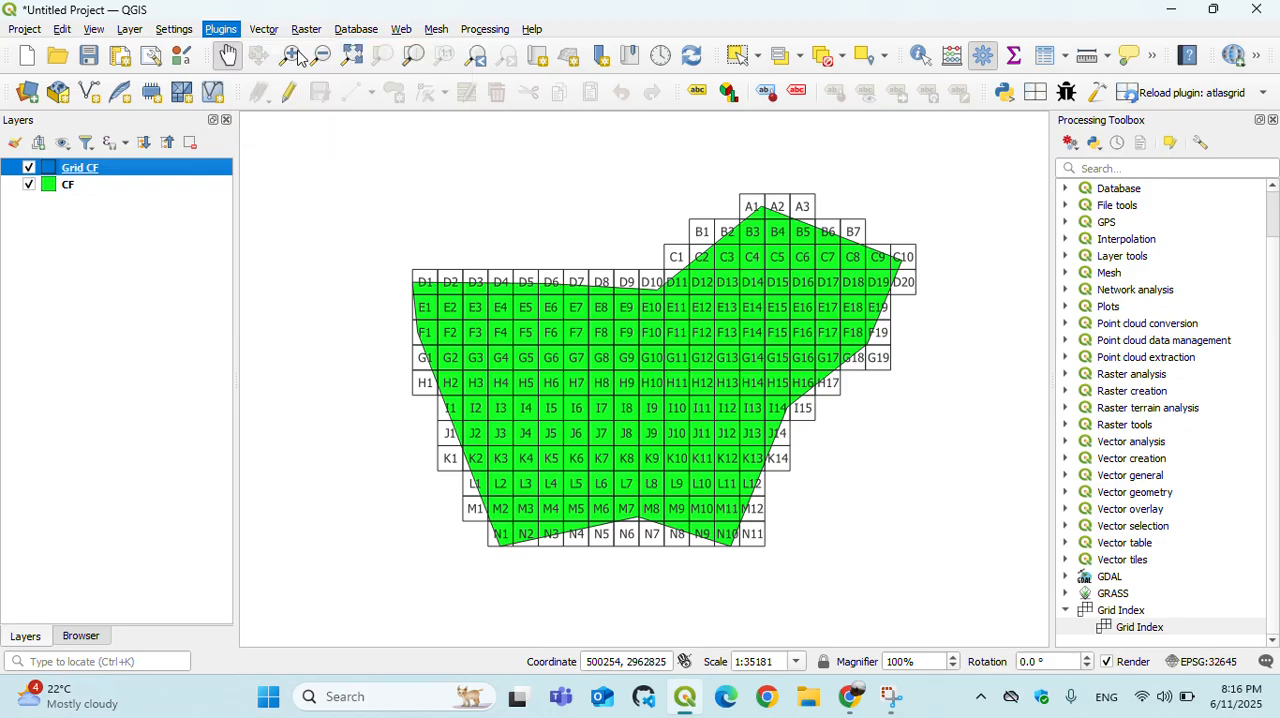
{"action": "left_click", "coordinate": [220, 28]}
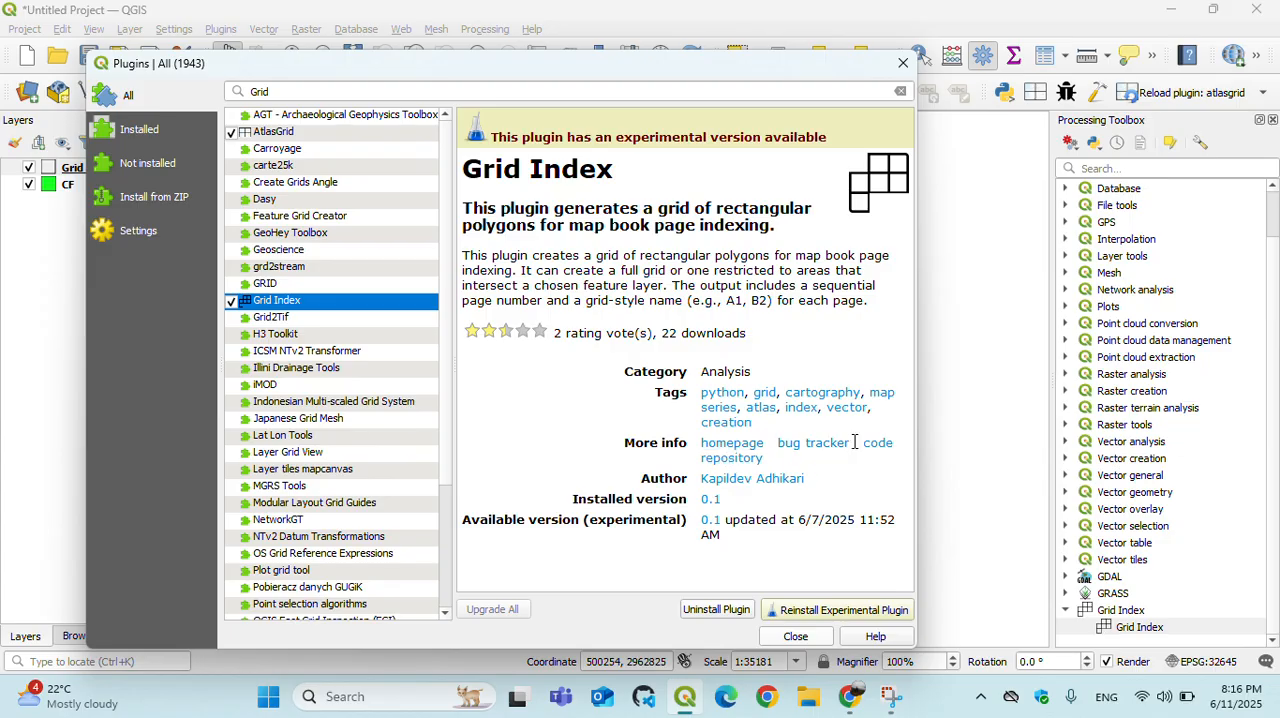
{"action": "mouse_move", "coordinate": [736, 460]}
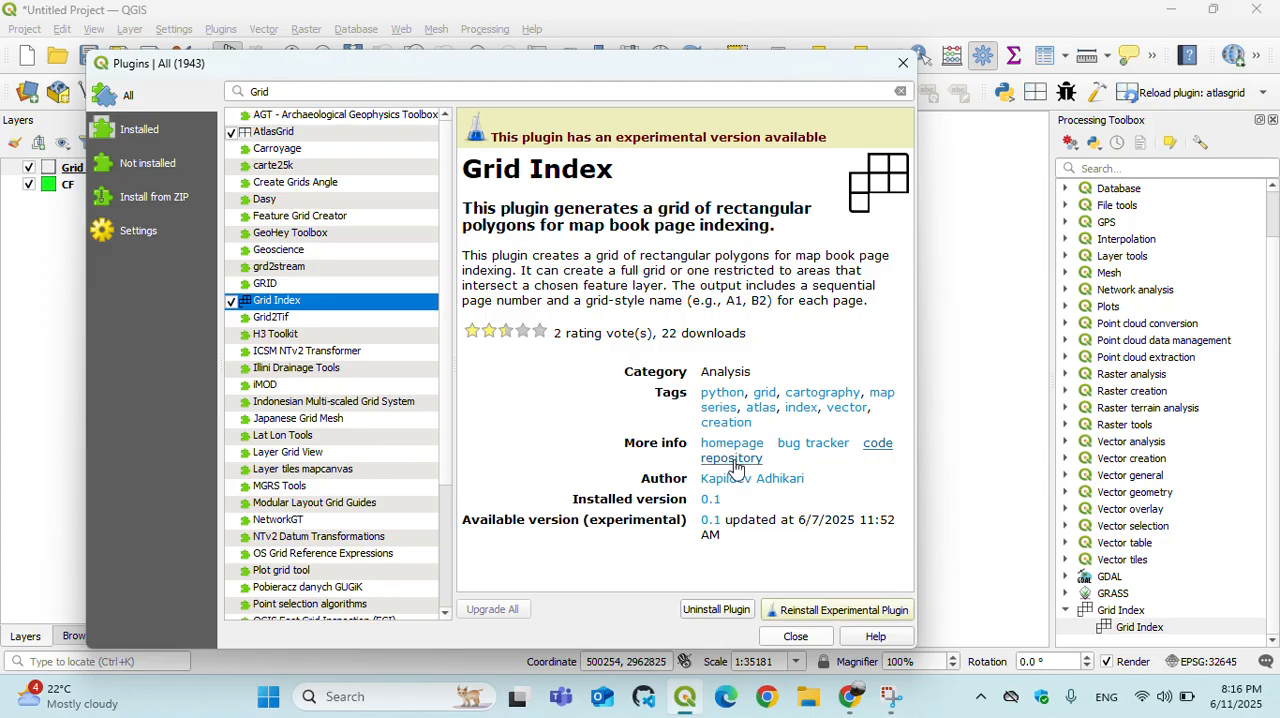
{"action": "mouse_move", "coordinate": [812, 444]}
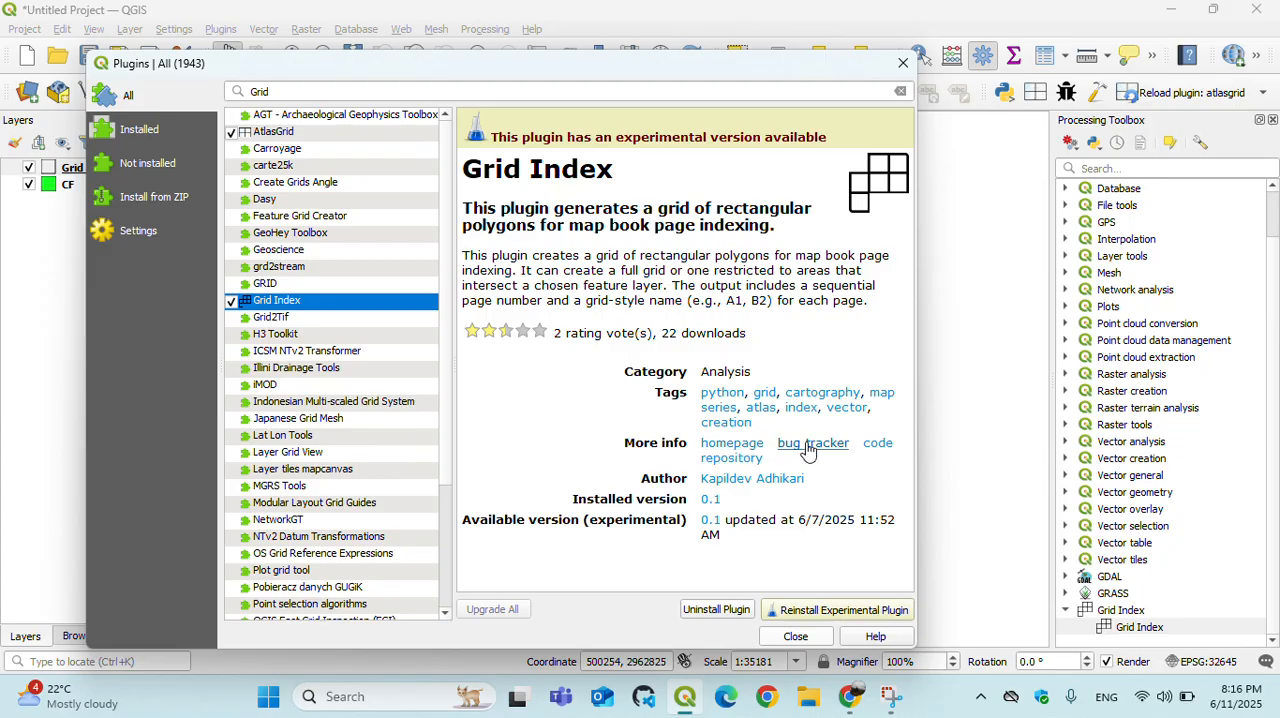
{"action": "mouse_move", "coordinate": [876, 452]}
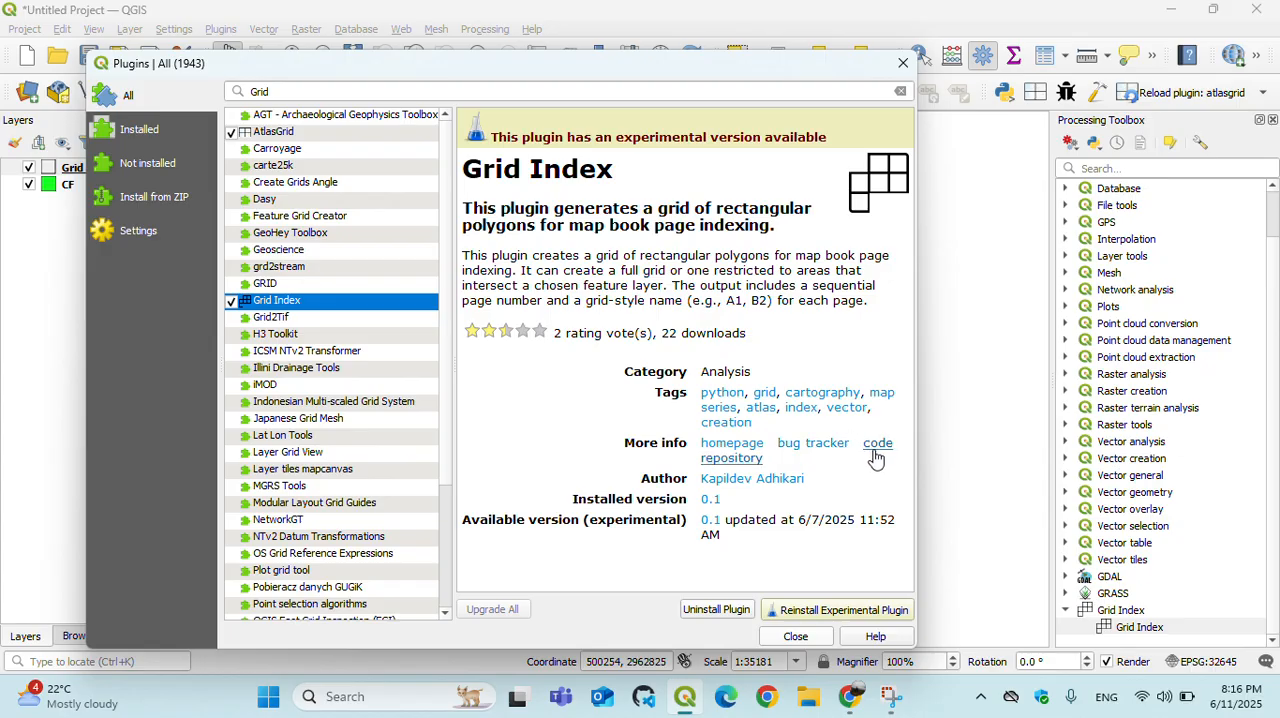
{"action": "mouse_move", "coordinate": [808, 442]}
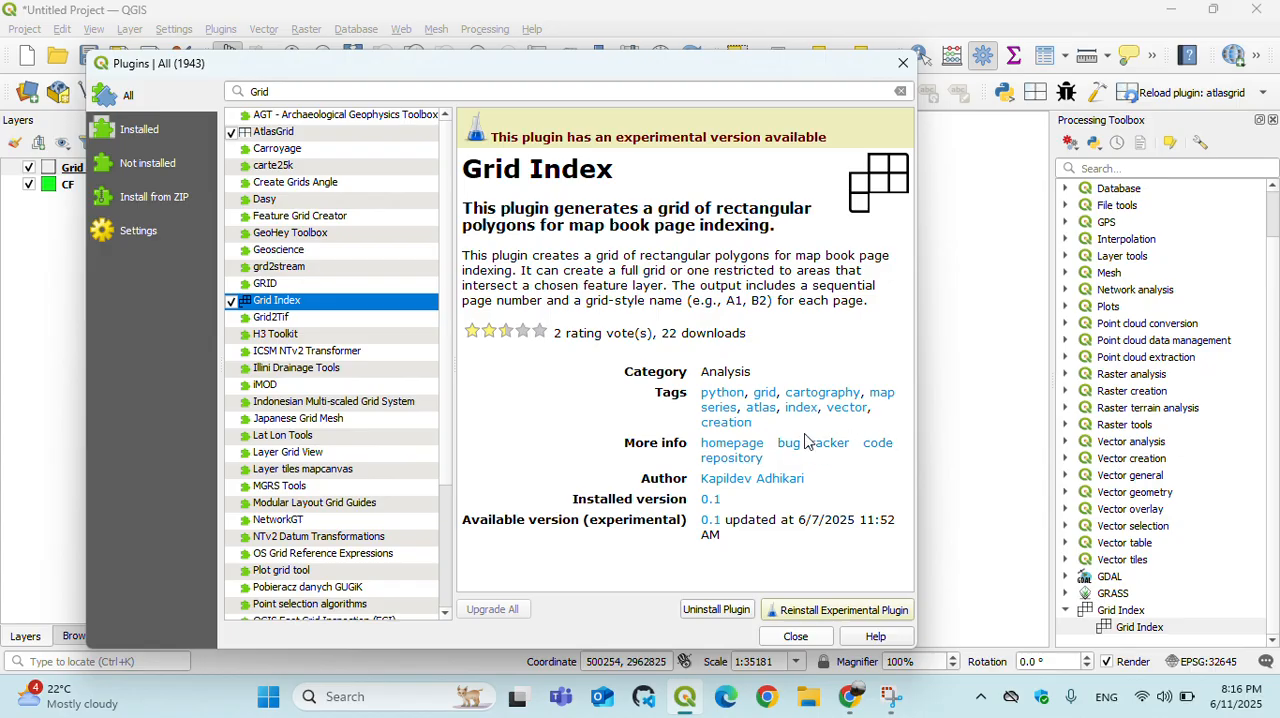
{"action": "mouse_move", "coordinate": [790, 632]}
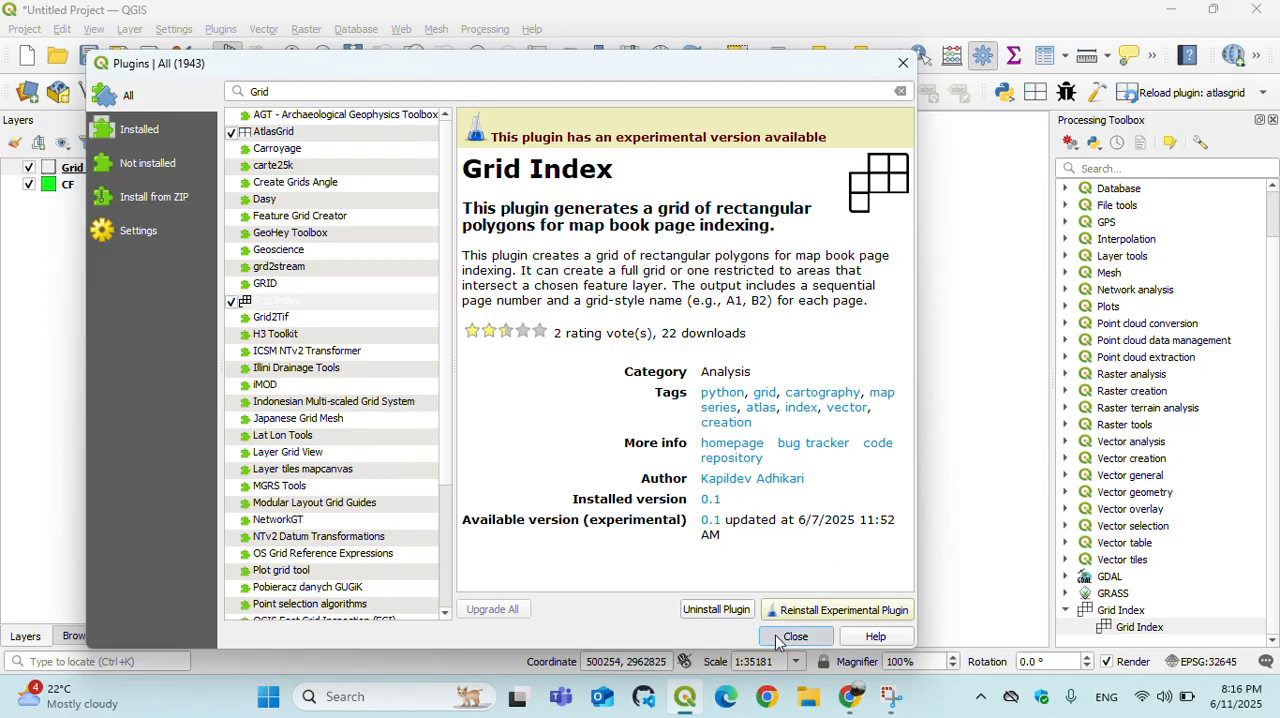
{"action": "left_click", "coordinate": [796, 636]}
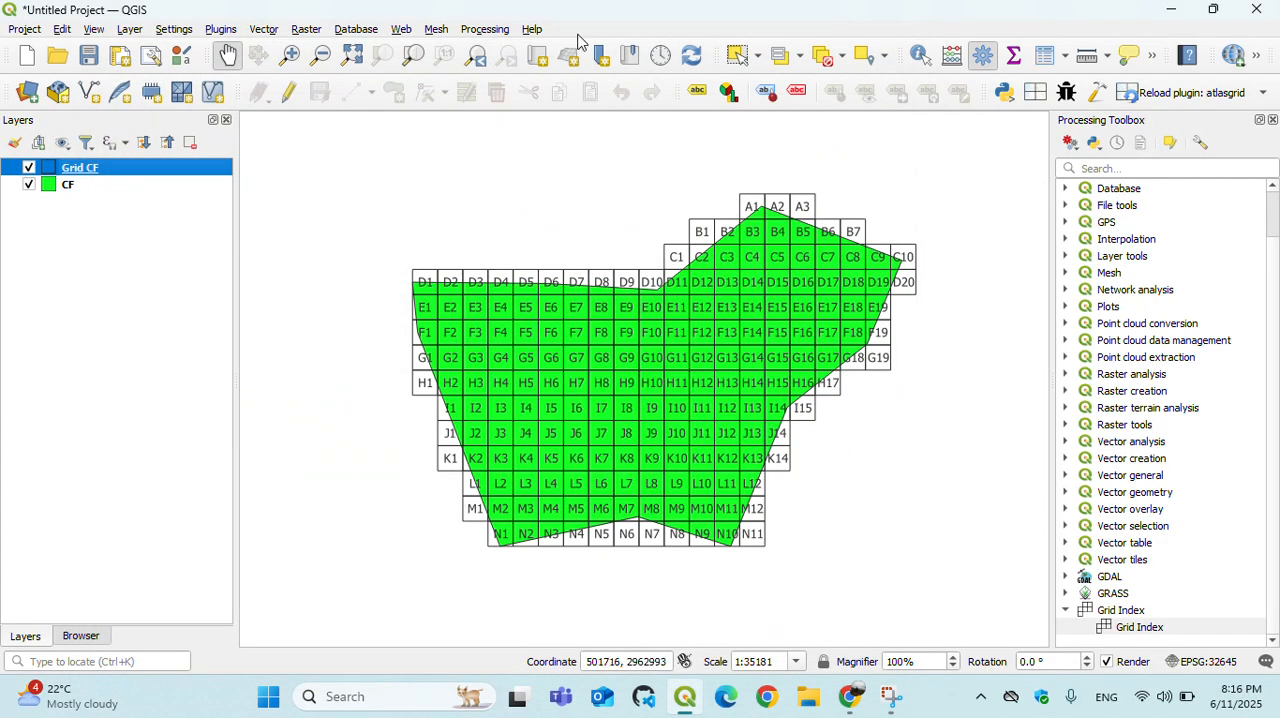